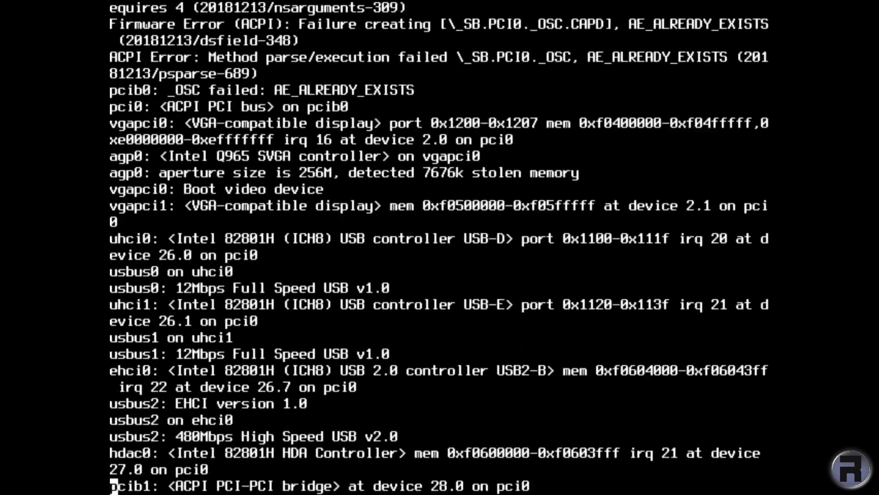
# - Wait through the install-media boot messages until the keymap selection menu appears
pyautogui.scroll(-3)
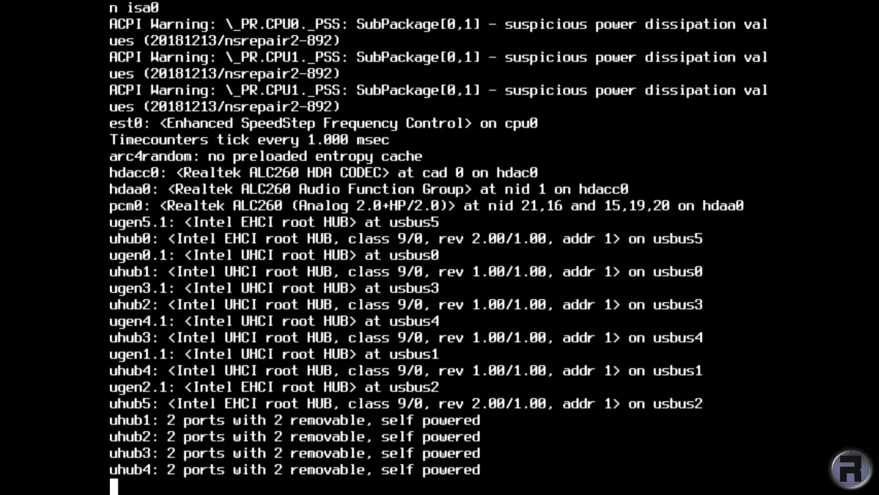
pyautogui.scroll(-3)
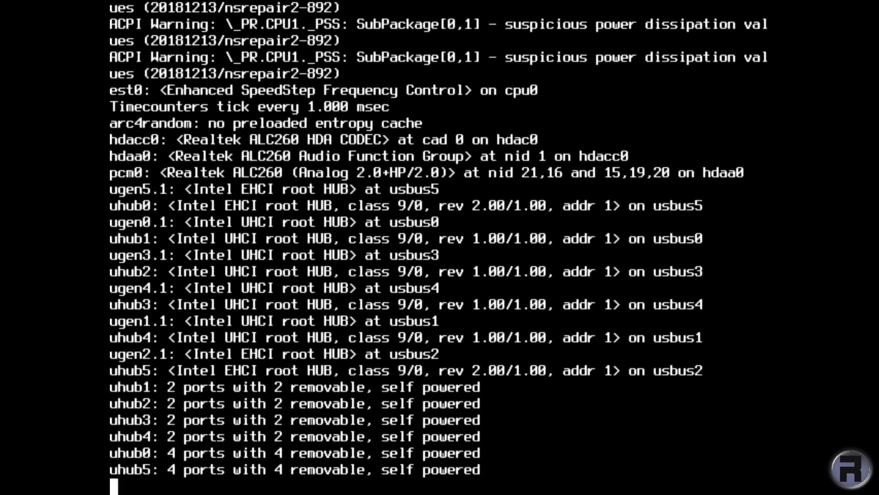
pyautogui.scroll(-3)
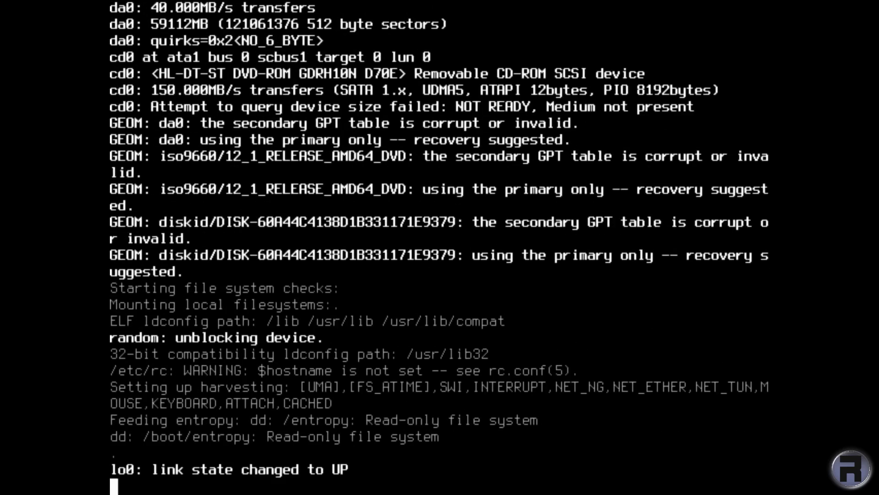
pyautogui.scroll(-3)
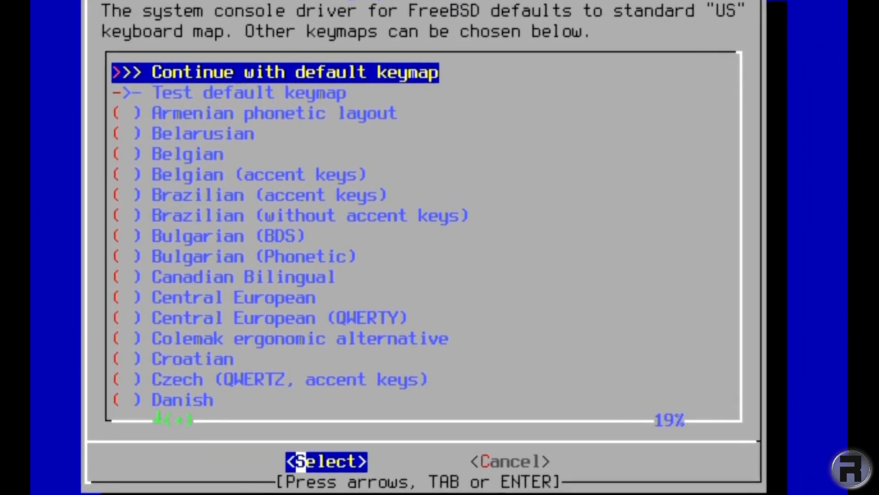
# - Move up the keymap list and choose the plain United Kingdom layout
pyautogui.scroll(-3)
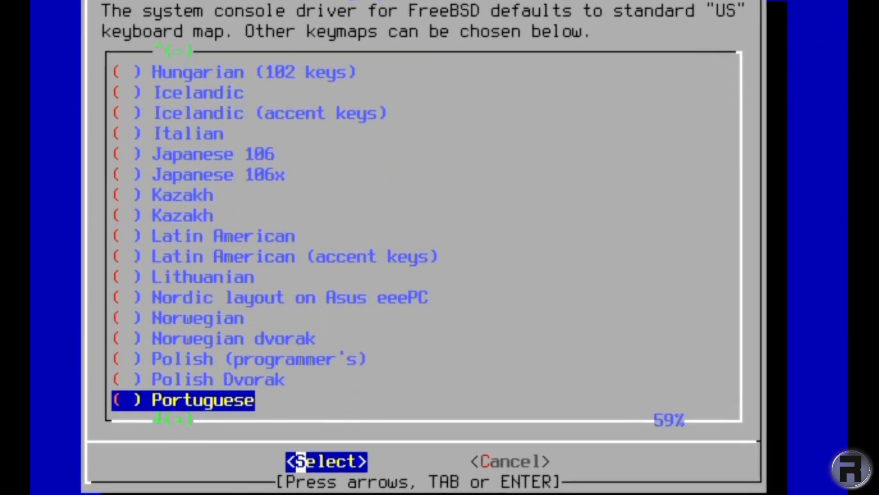
pyautogui.scroll(-3)
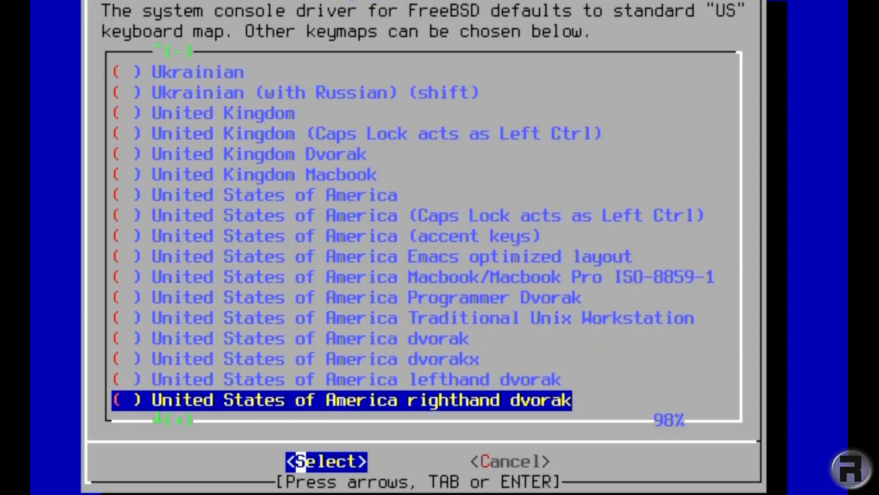
pyautogui.press('up')
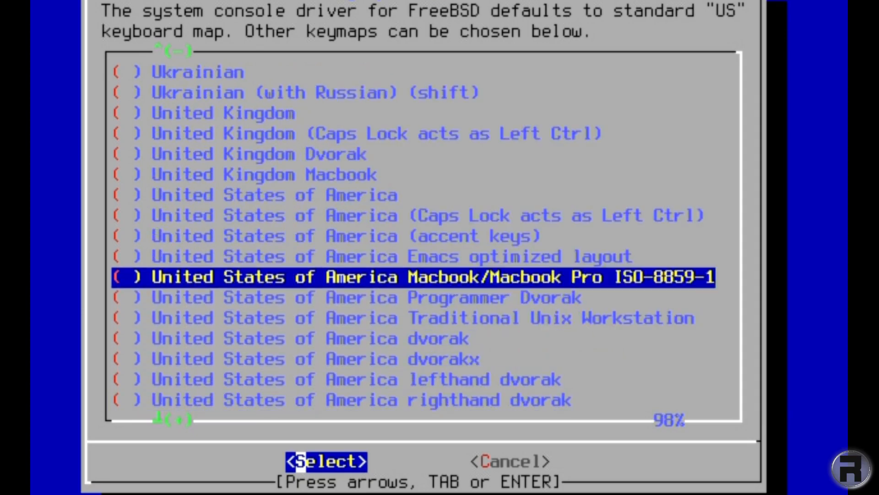
pyautogui.press('up')
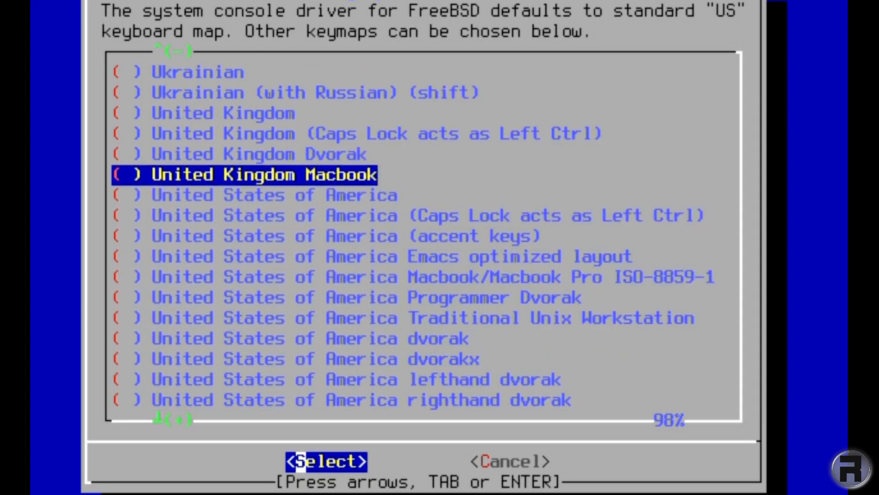
pyautogui.press('Up')
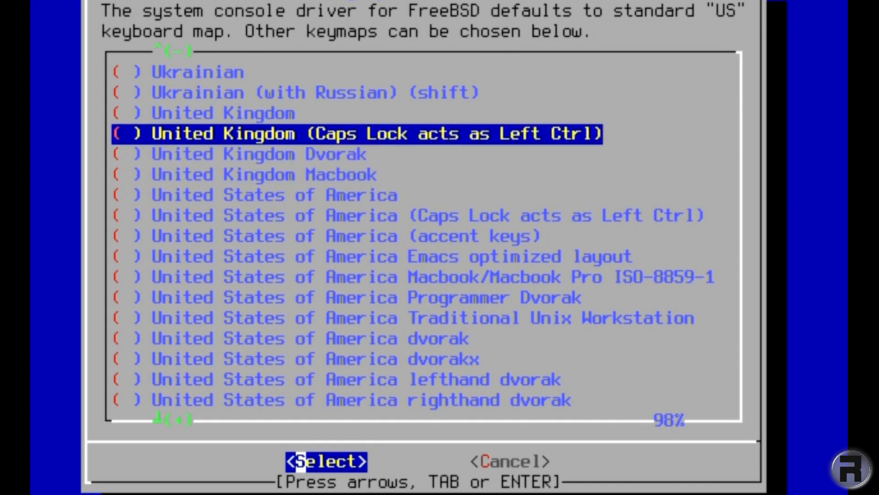
pyautogui.press('Up')
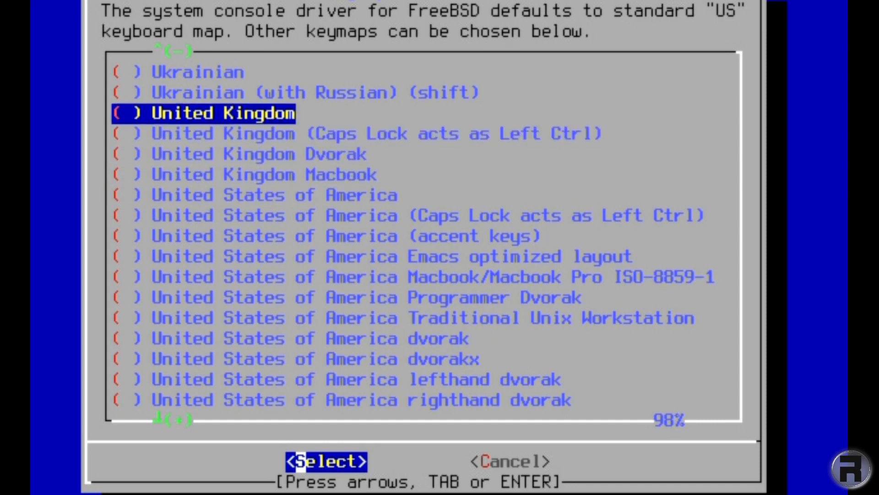
pyautogui.press('Return')
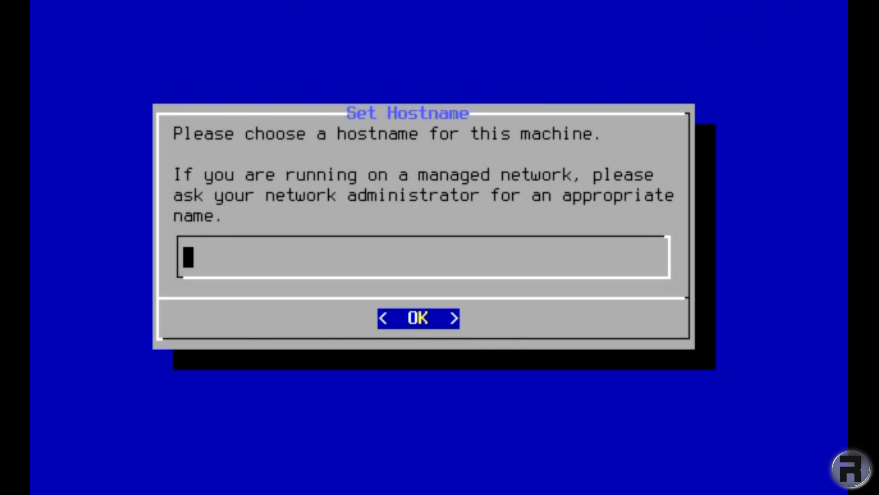
# - Set the machine's hostname to FreeBSD
pyautogui.write('FreeBS')
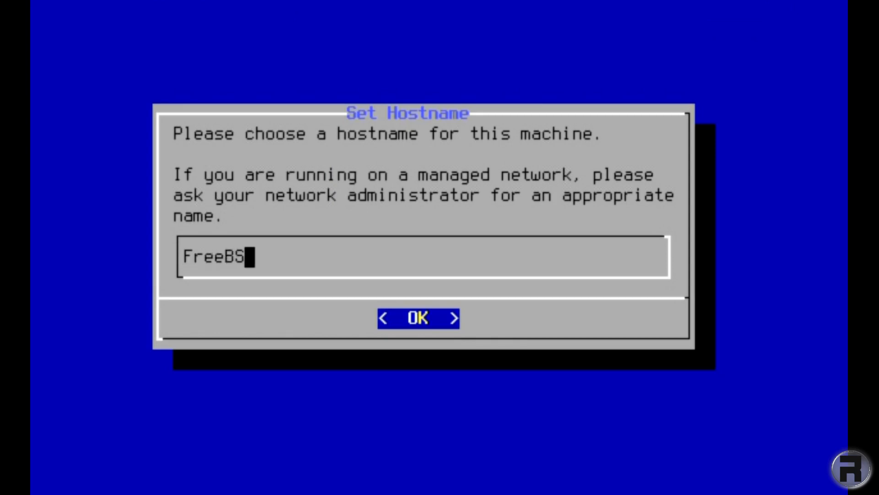
pyautogui.write('D')
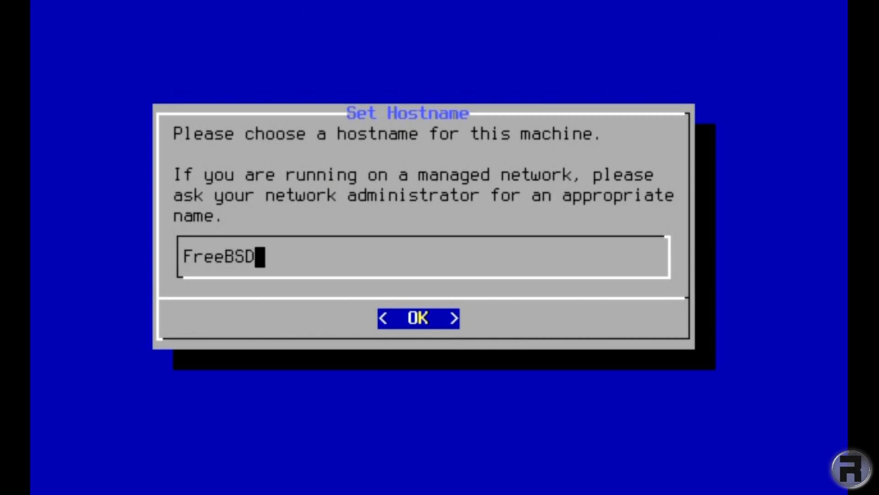
pyautogui.click(417, 318)
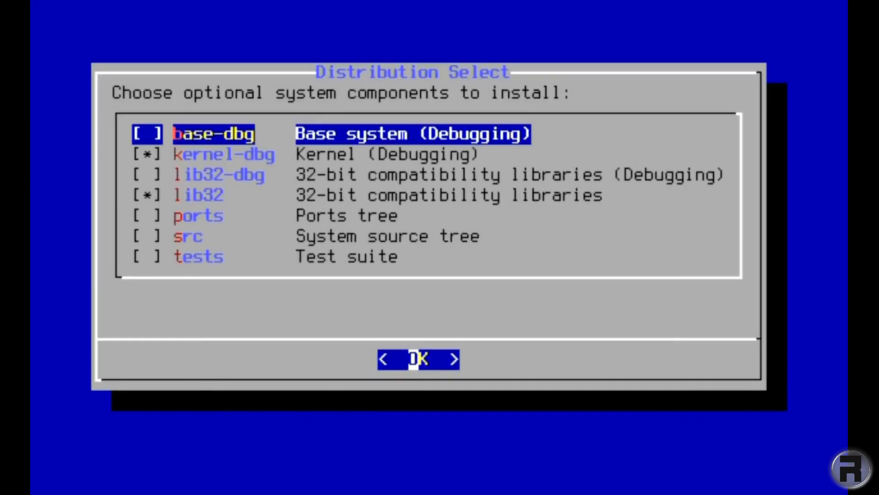
# - Select ports and src for installation alongside lib32, leaving kernel-dbg excluded
pyautogui.press('Down')
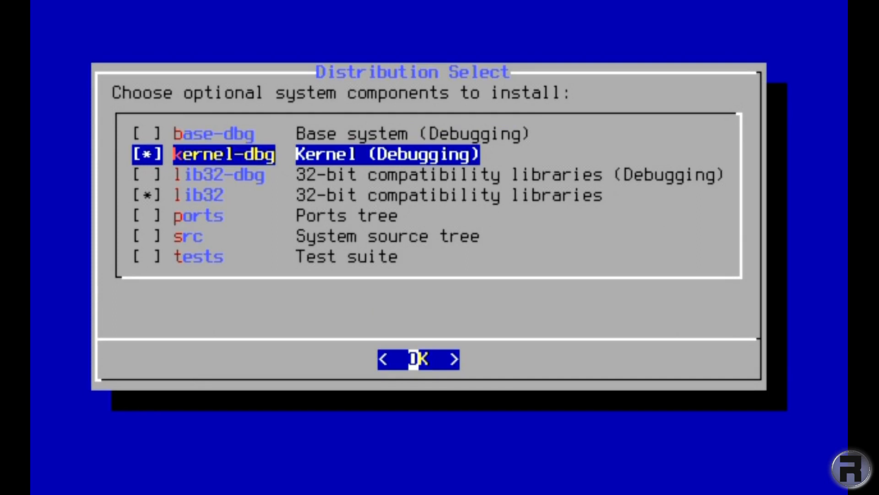
pyautogui.press('Down')
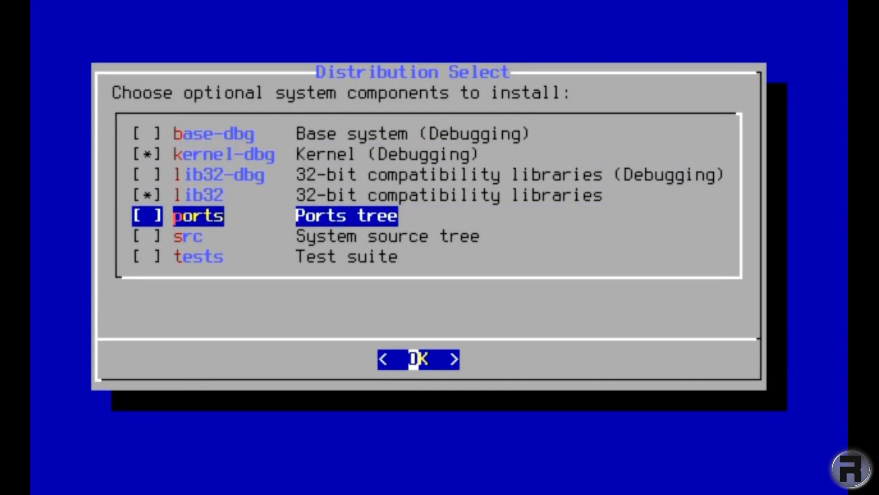
pyautogui.press('space')
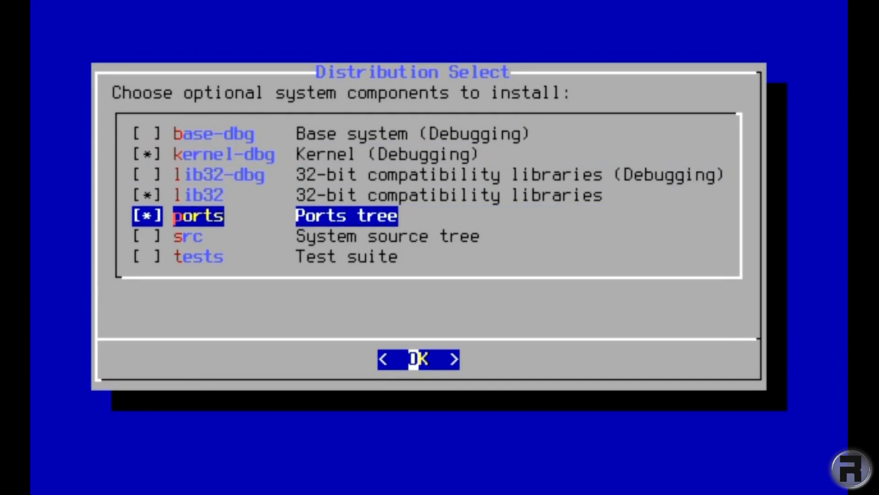
pyautogui.press('Down')
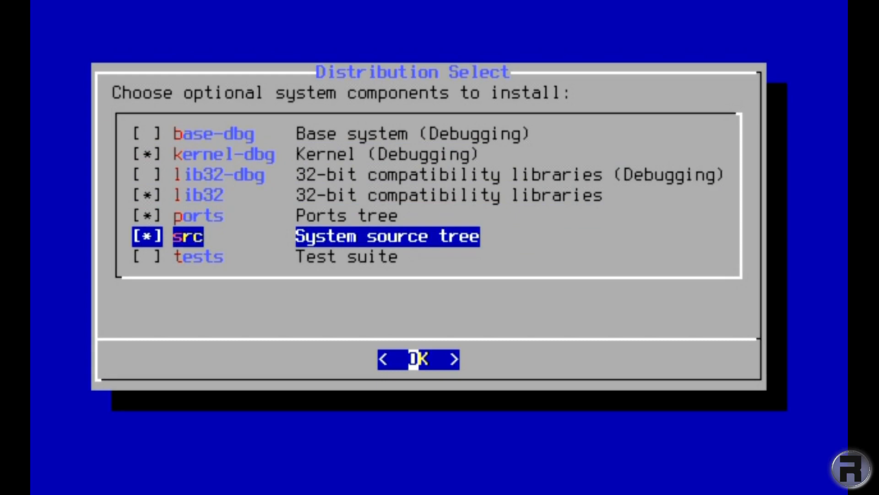
pyautogui.press('Up')
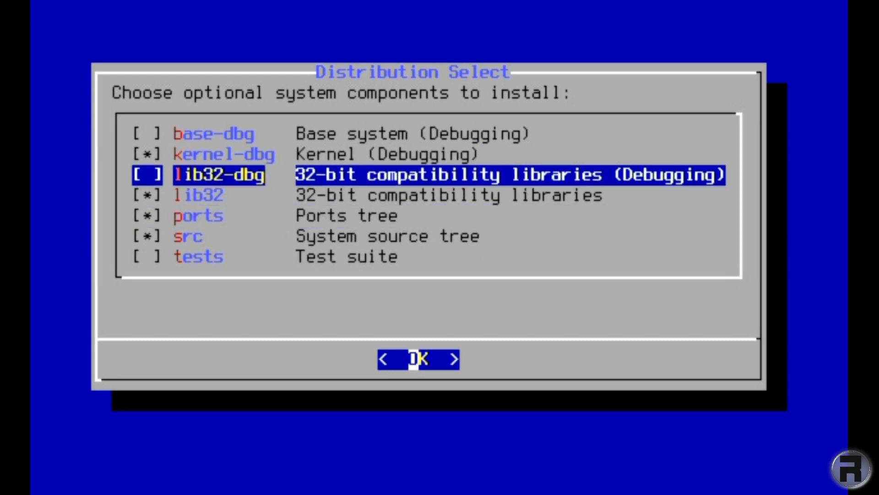
pyautogui.press('Up')
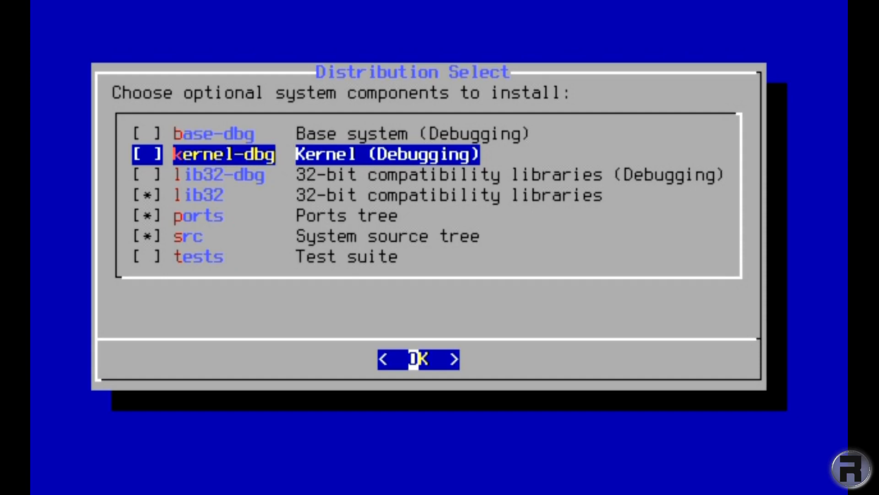
# - Confirm the components and choose guided Root-on-ZFS (Auto ZFS) partitioning
pyautogui.click(418, 359)
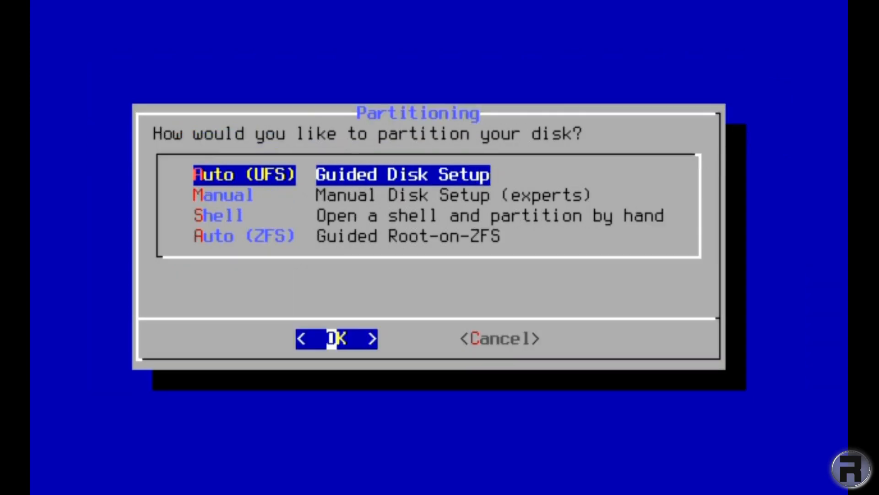
pyautogui.press('Down')
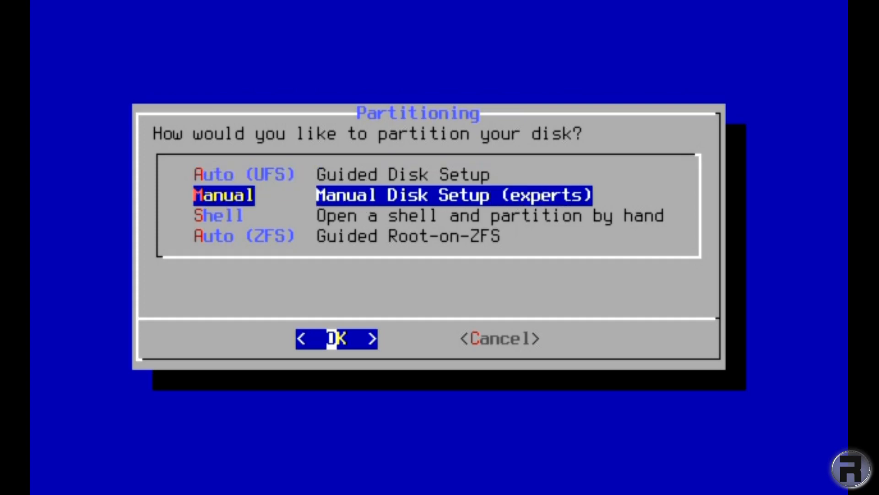
pyautogui.press('Down')
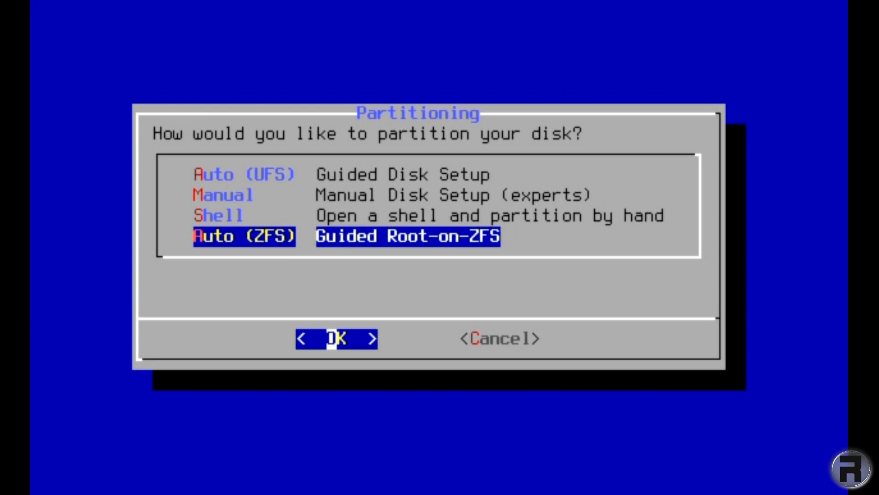
pyautogui.click(336, 338)
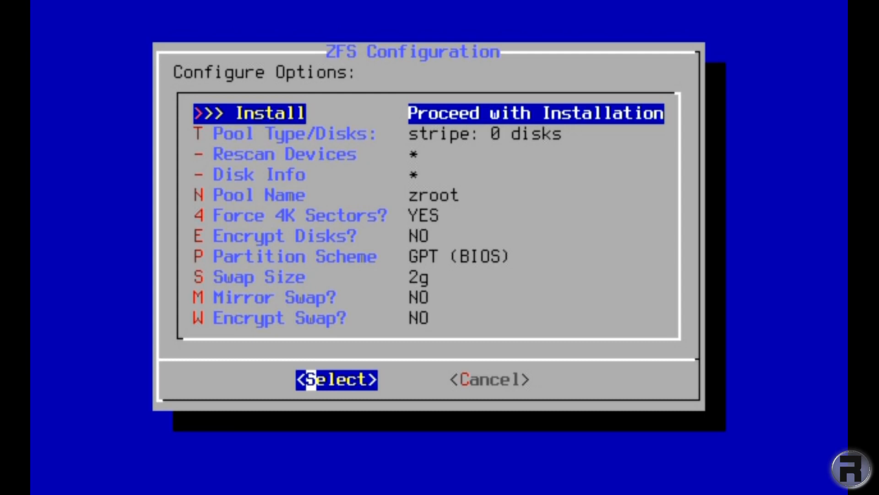
# - Configure the zroot pool as a one-disk stripe on ada0
pyautogui.press('Down')
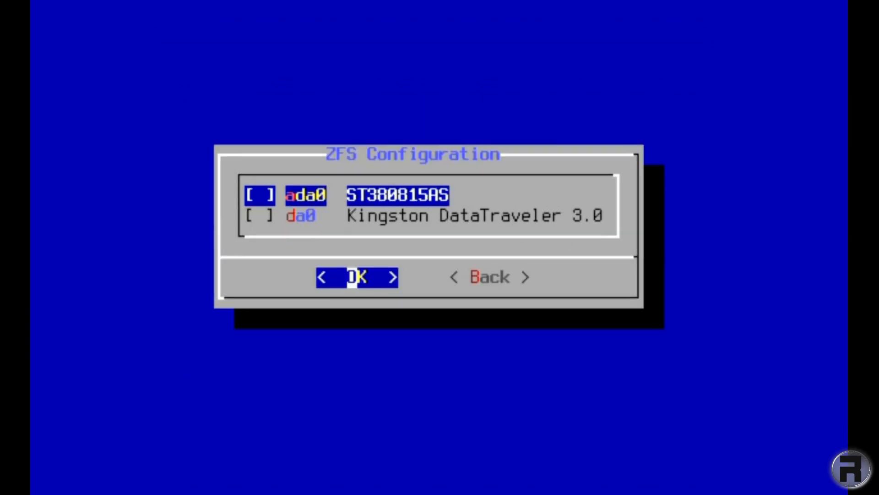
pyautogui.click(357, 277)
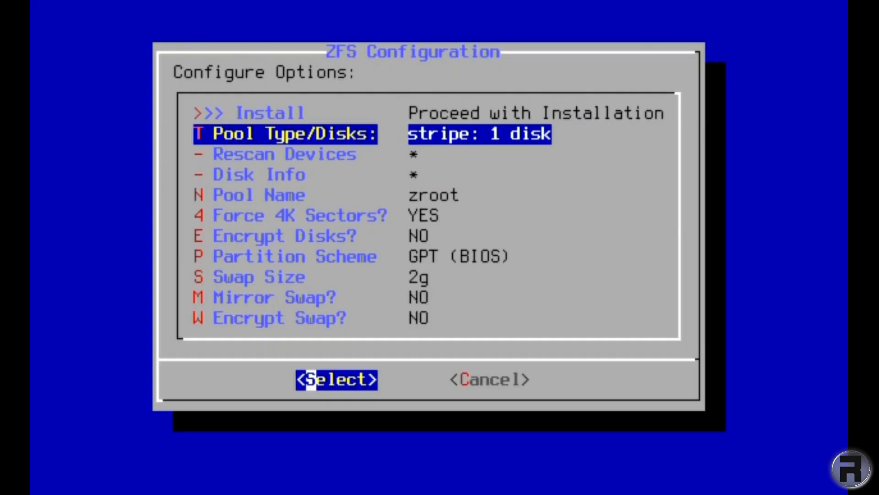
pyautogui.press('Up')
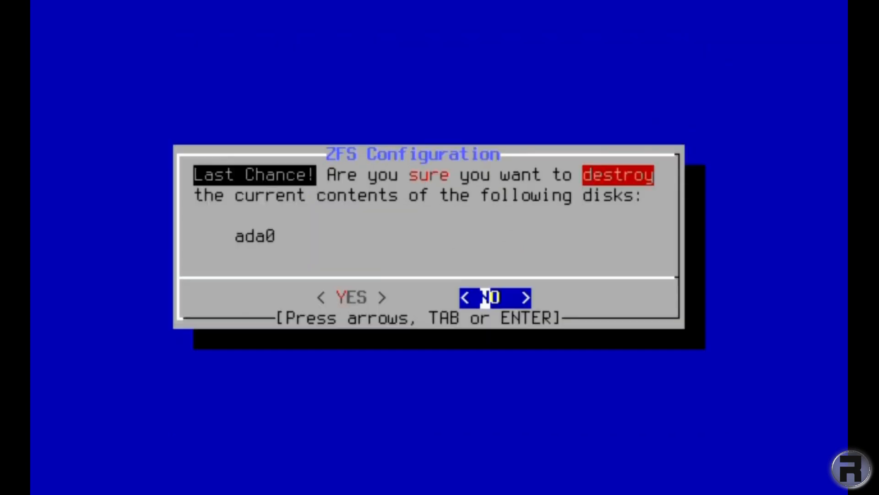
# - Answer YES on the ZFS Last Chance dialog to destroy ada0's contents and proceed
pyautogui.press('Left')
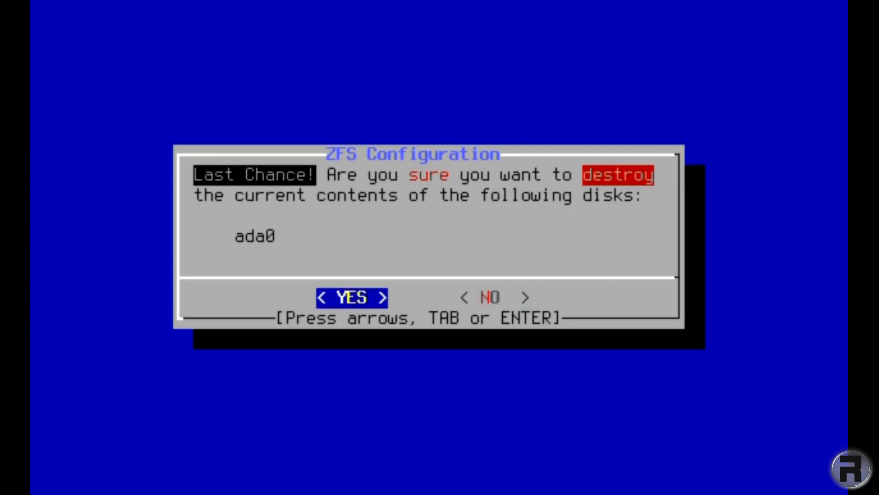
pyautogui.press('Return')
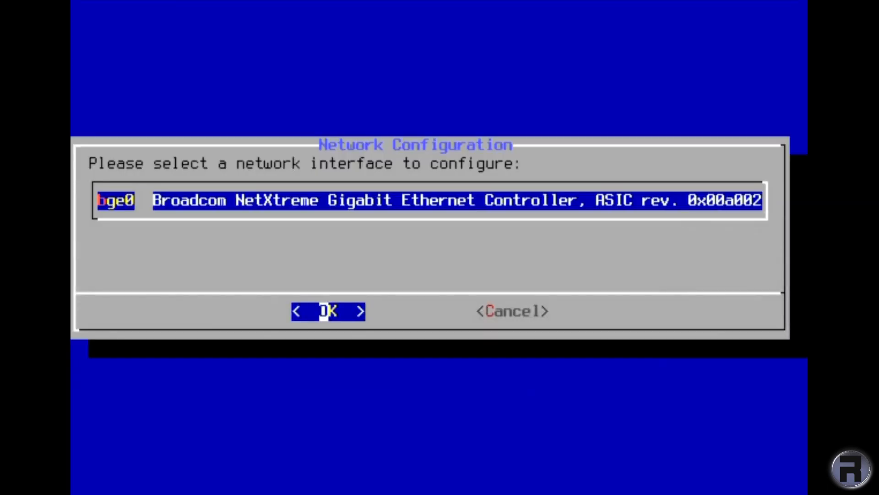
# - Configure bge0 with IPv4, search domain solarsystem and DNS servers 192.168.1.1 and 8.8.8.8
pyautogui.click(328, 311)
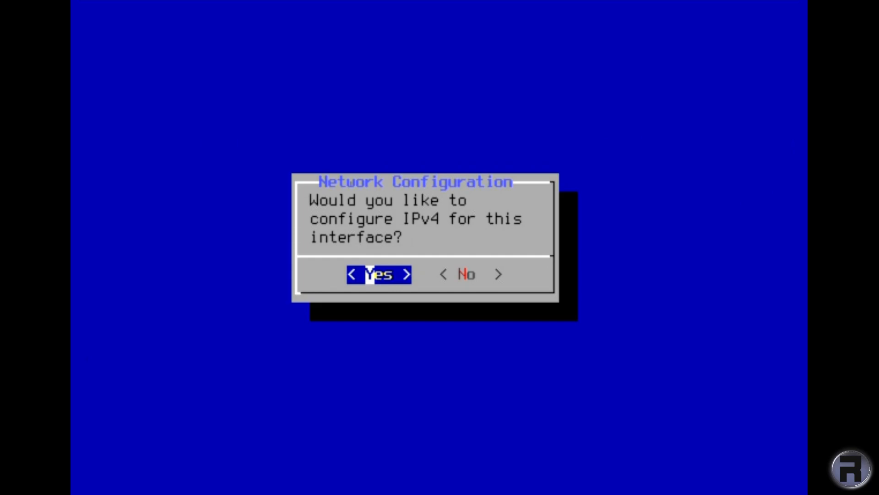
pyautogui.click(378, 274)
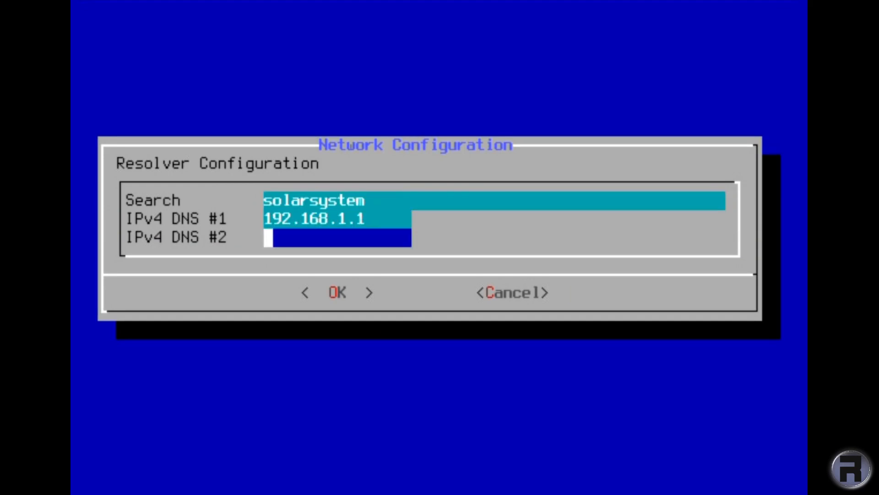
pyautogui.write('8.8')
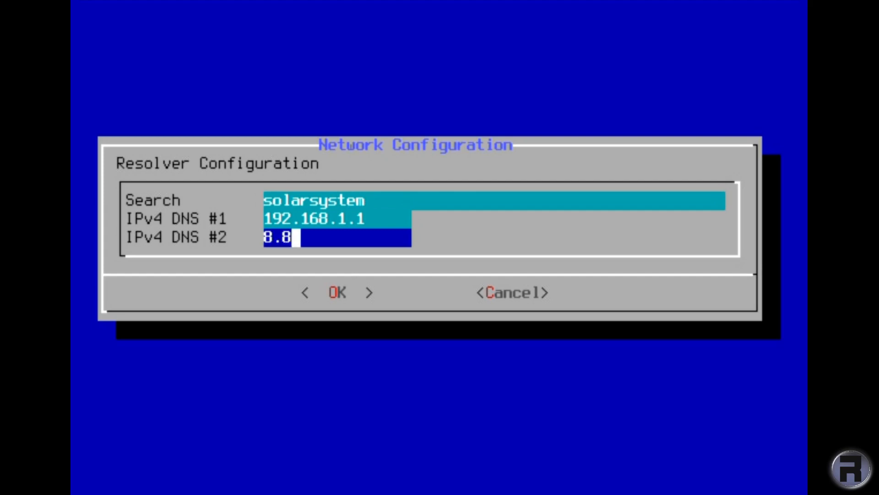
pyautogui.write('.8.8')
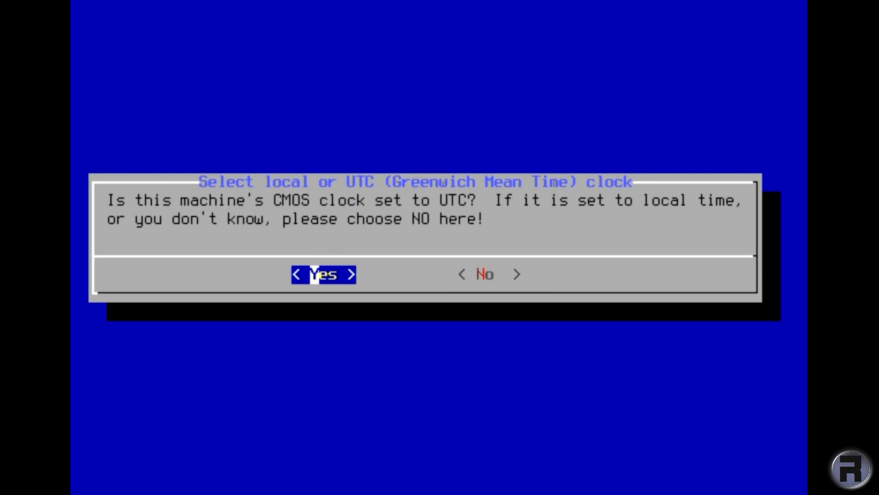
# - Answer the UTC clock question and choose Europe as the time zone region
pyautogui.click(323, 274)
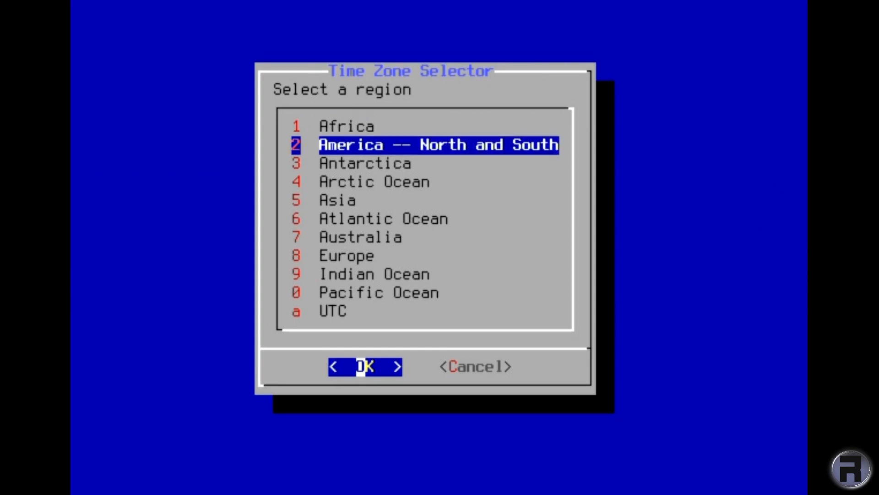
pyautogui.click(382, 218)
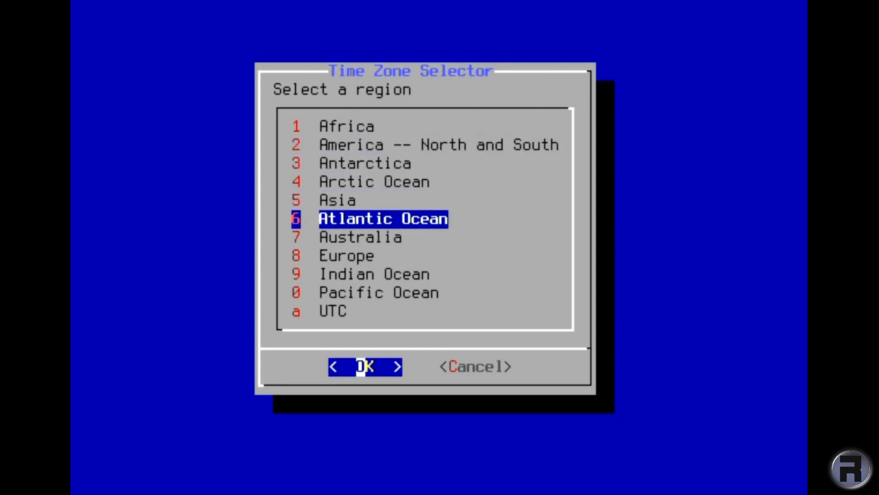
pyautogui.click(347, 256)
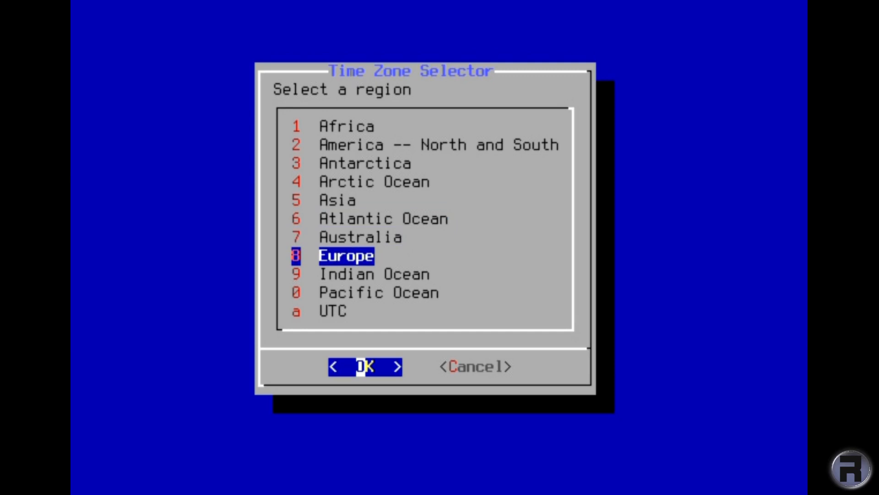
pyautogui.click(364, 367)
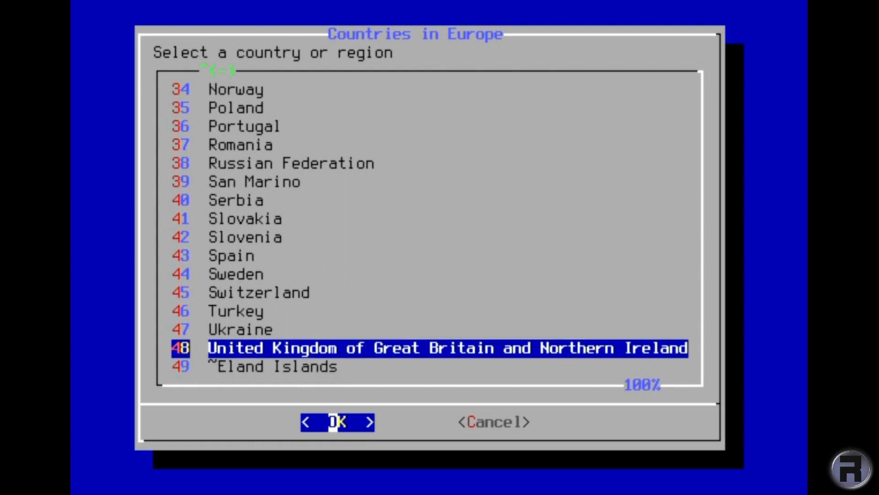
# - Pick United Kingdom with GMT abbreviation and skip changing the date and time
pyautogui.click(337, 421)
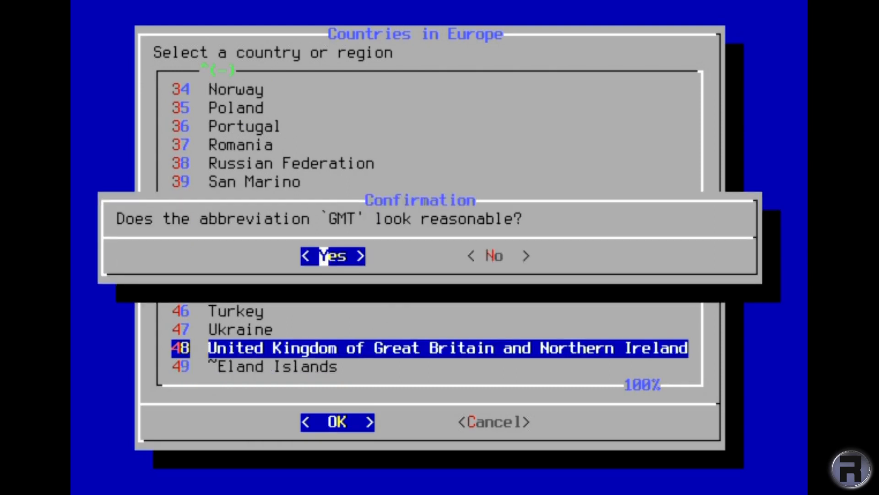
pyautogui.click(332, 255)
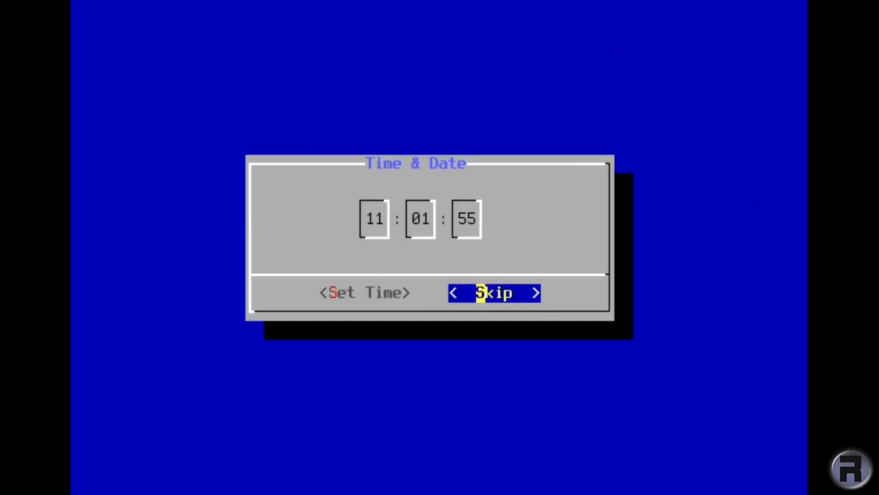
pyautogui.click(493, 292)
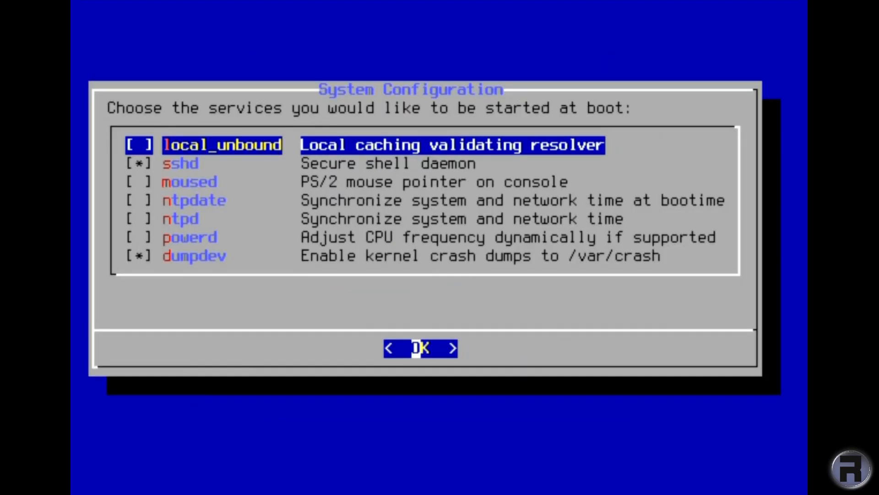
# - Enable moused, ntpdate and ntpd at boot alongside sshd, with dumpdev turned off
pyautogui.press('Down')
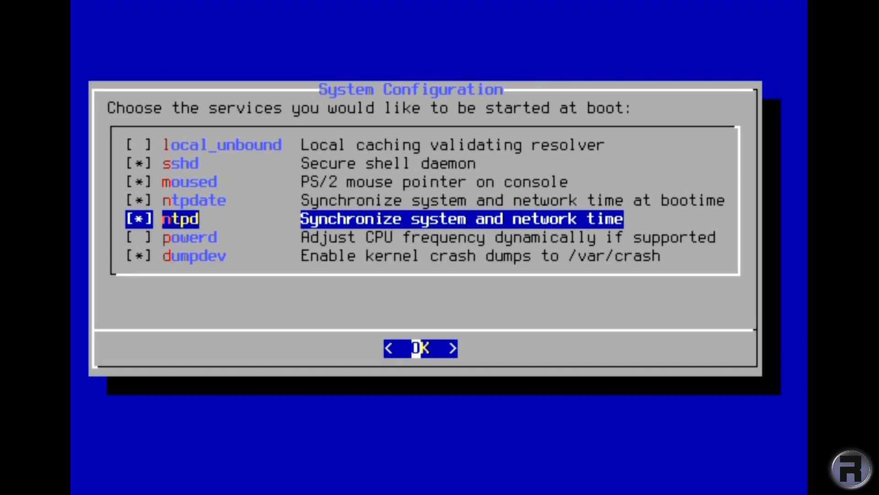
pyautogui.press('Down')
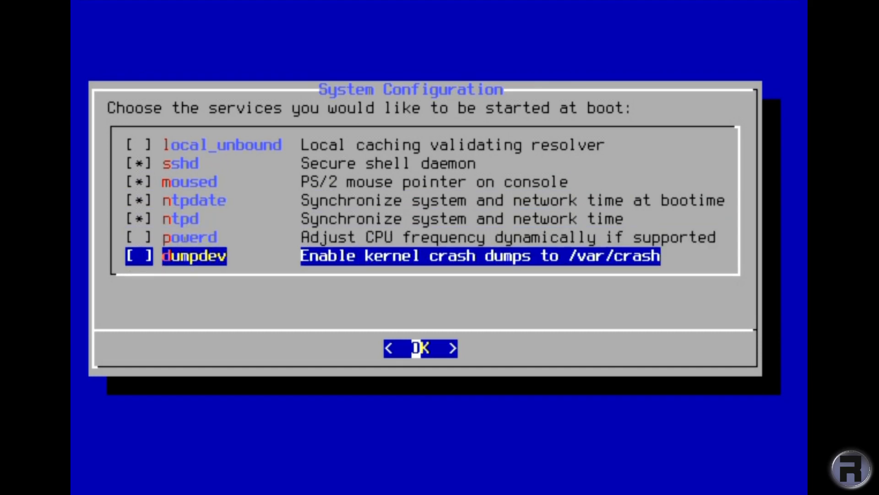
pyautogui.press('Up')
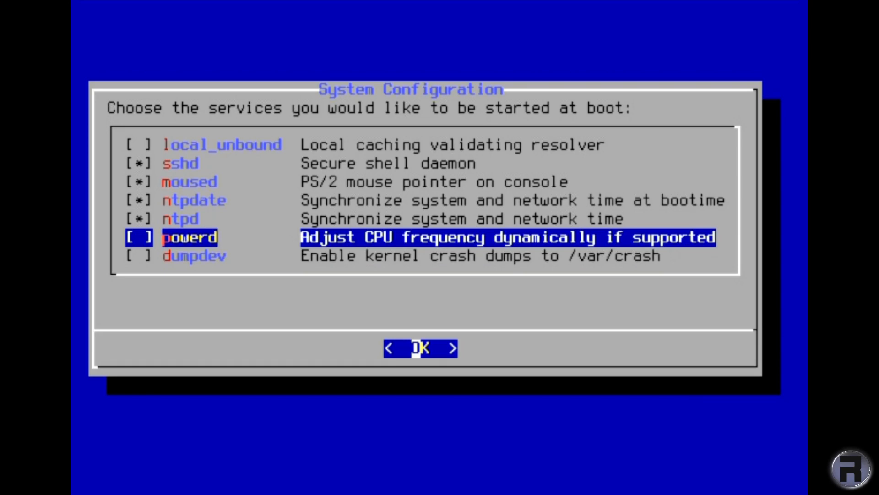
pyautogui.click(420, 348)
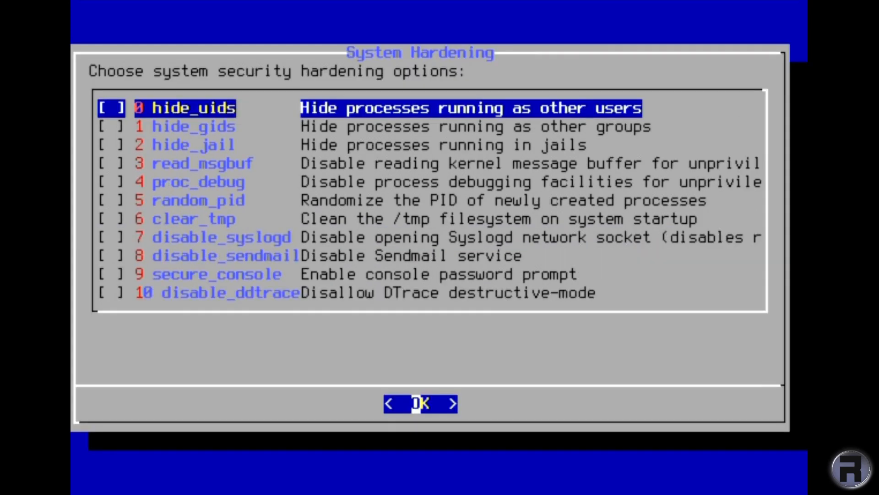
# - Enable disable_ddtrace, disable_syslogd and disable_sendmail hardening, then agree to add users
pyautogui.press('Down')
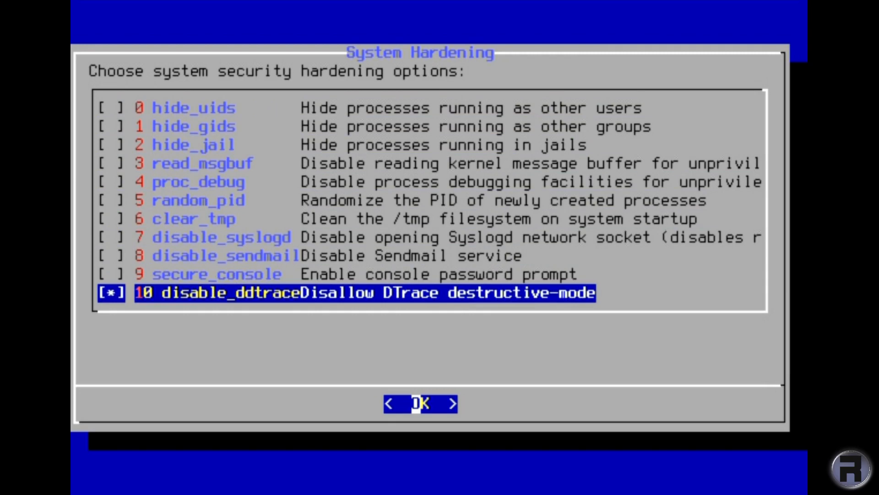
pyautogui.press('Up')
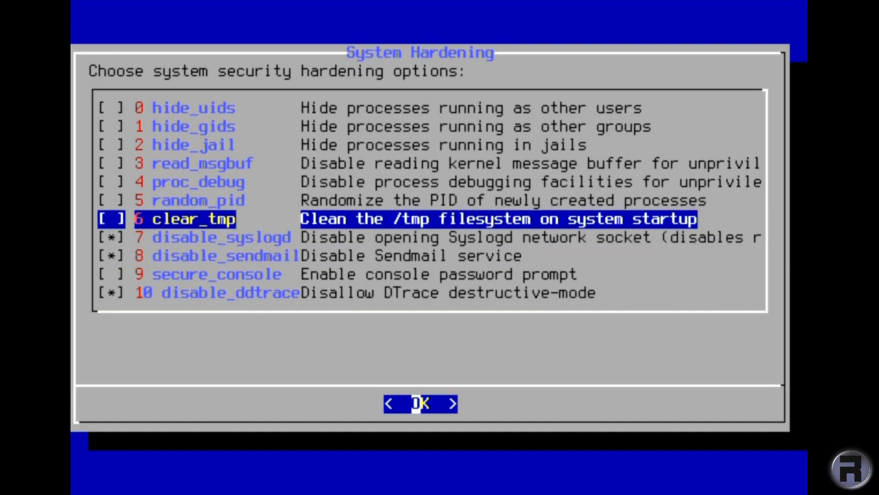
pyautogui.click(420, 403)
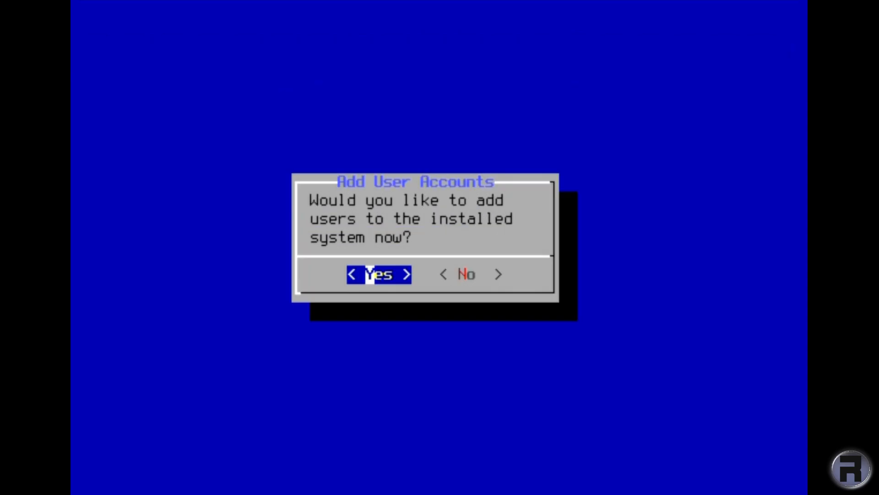
pyautogui.click(379, 274)
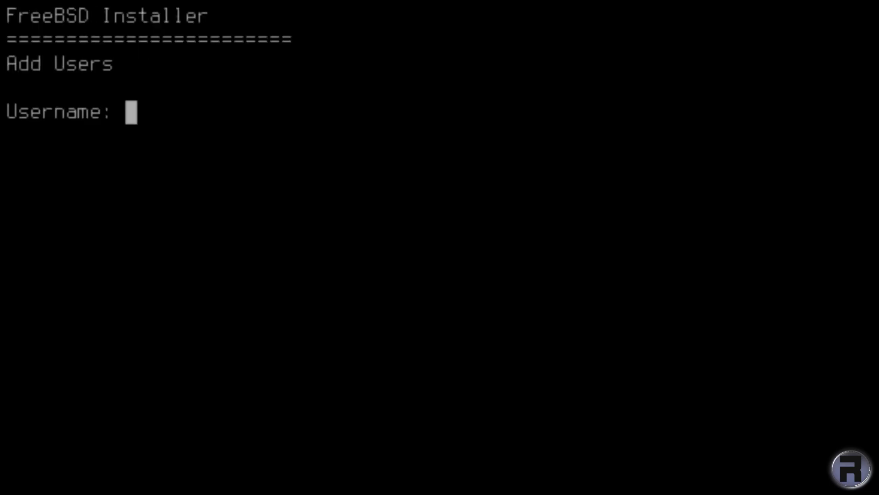
# - Create user robonuggie, full name RoboNuggie, default uid, group, class and shell, with wheel as extra group
pyautogui.write('robonuggie')
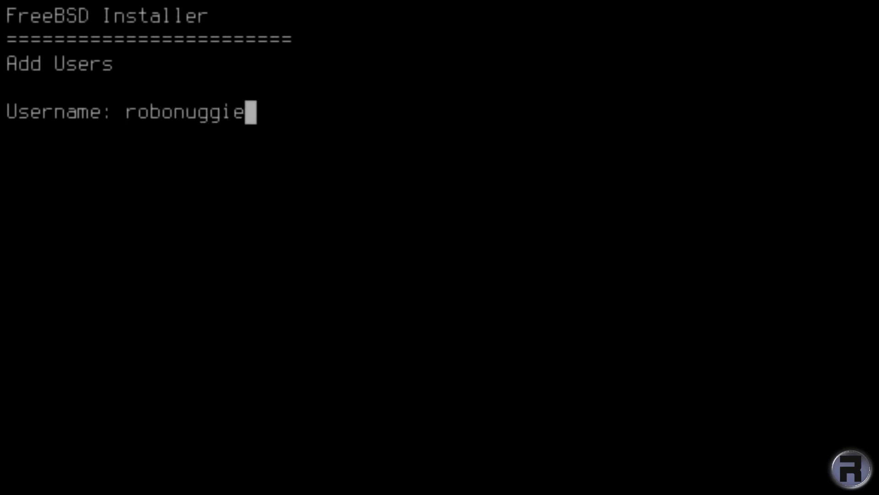
pyautogui.press('Return')
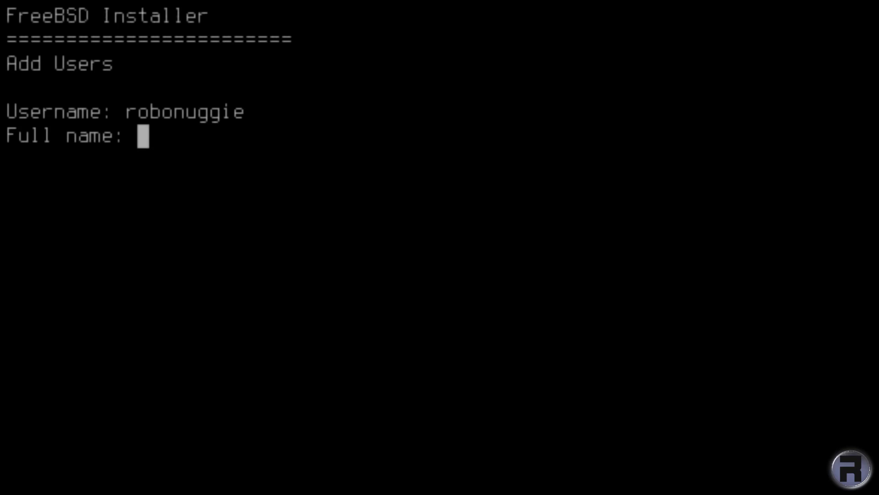
pyautogui.write('RoboN')
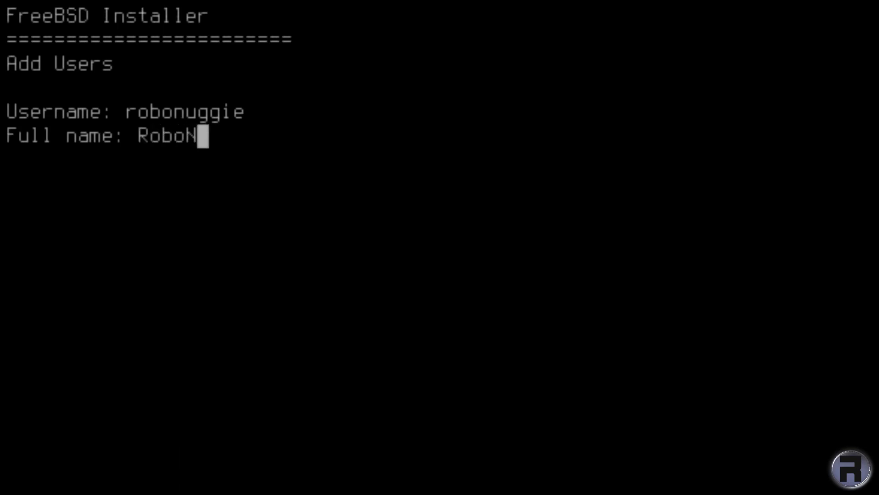
pyautogui.write('uggie')
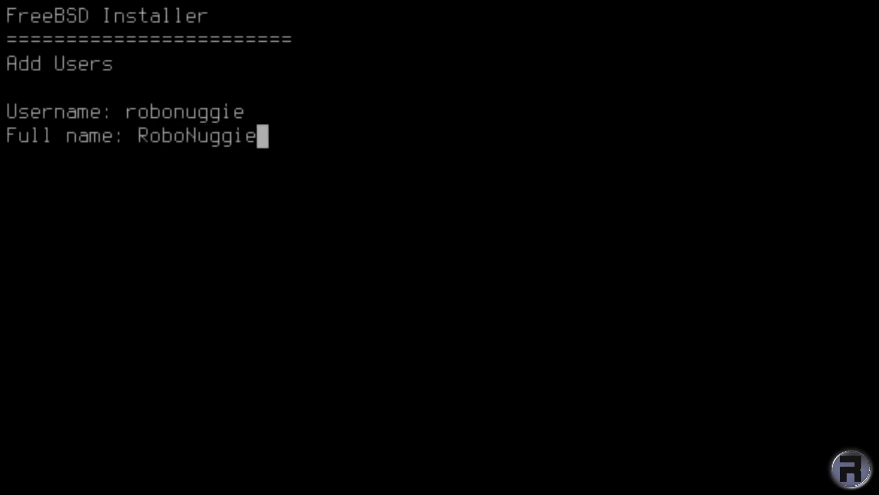
pyautogui.press('Return')
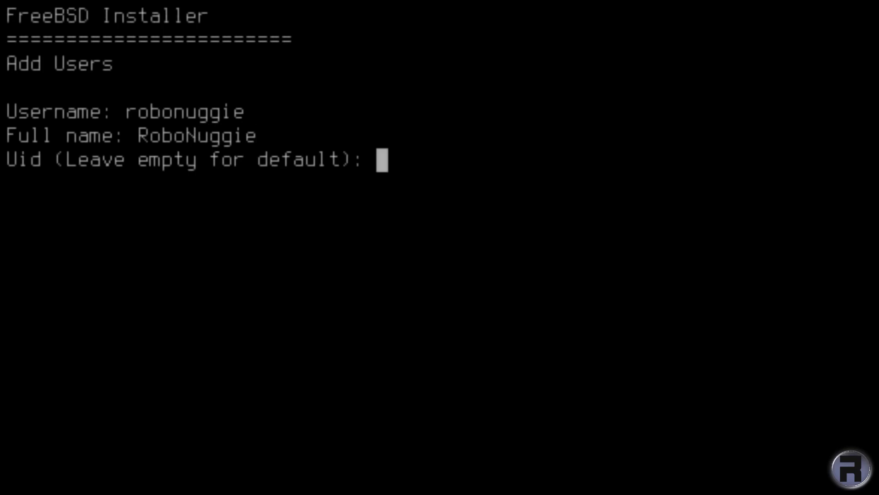
pyautogui.press('Return')
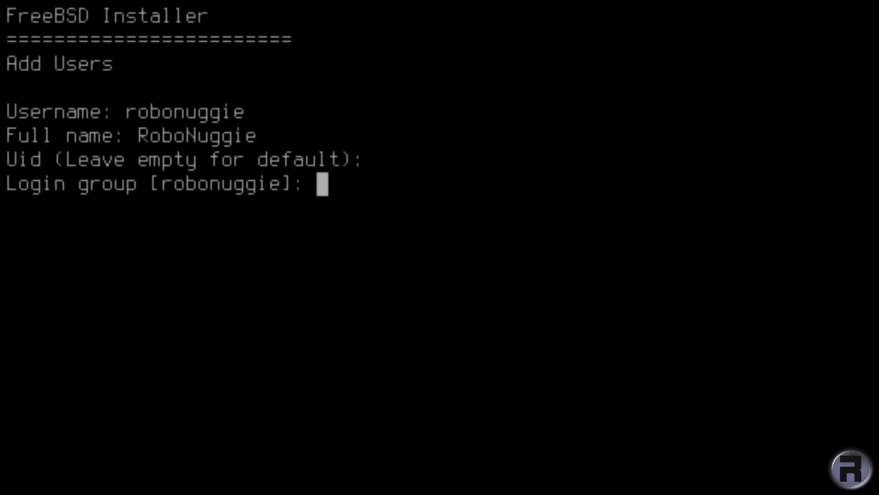
pyautogui.press('Return')
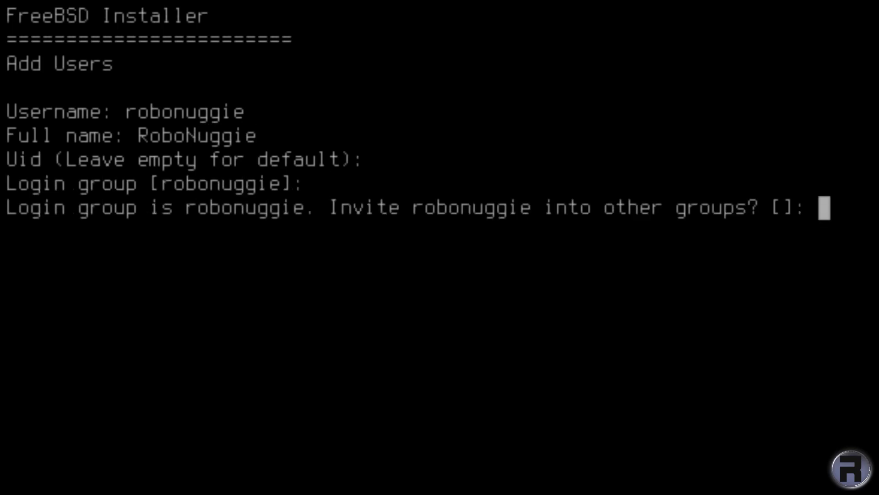
pyautogui.write('wheel')
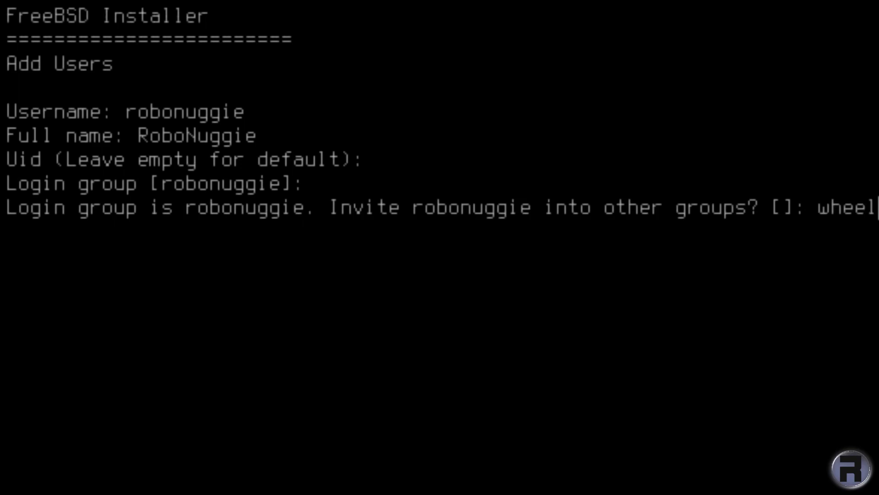
pyautogui.press('Return')
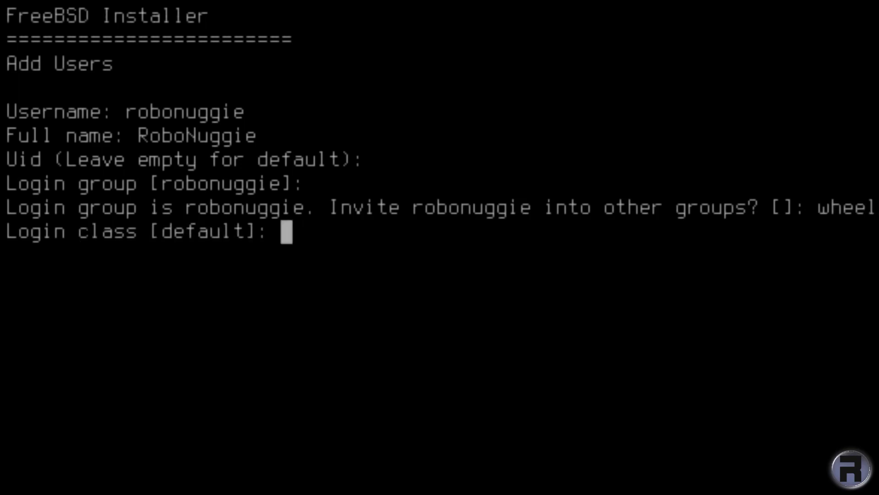
pyautogui.press('Return')
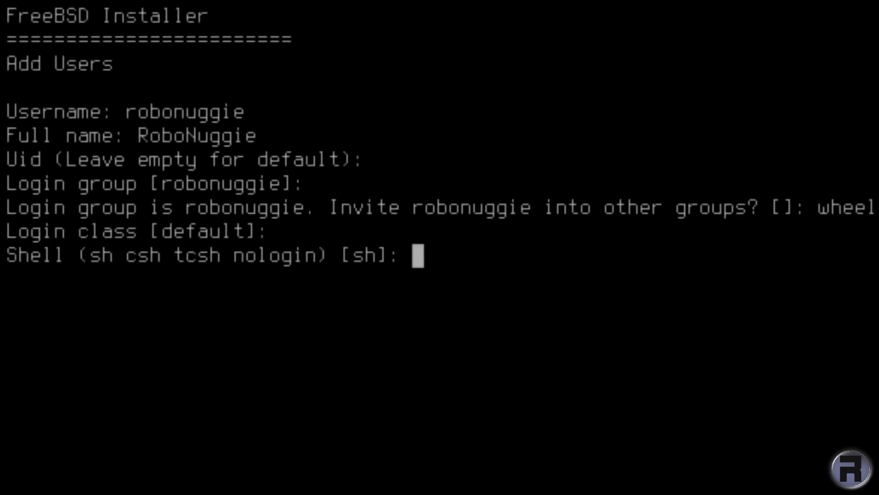
pyautogui.press('Return')
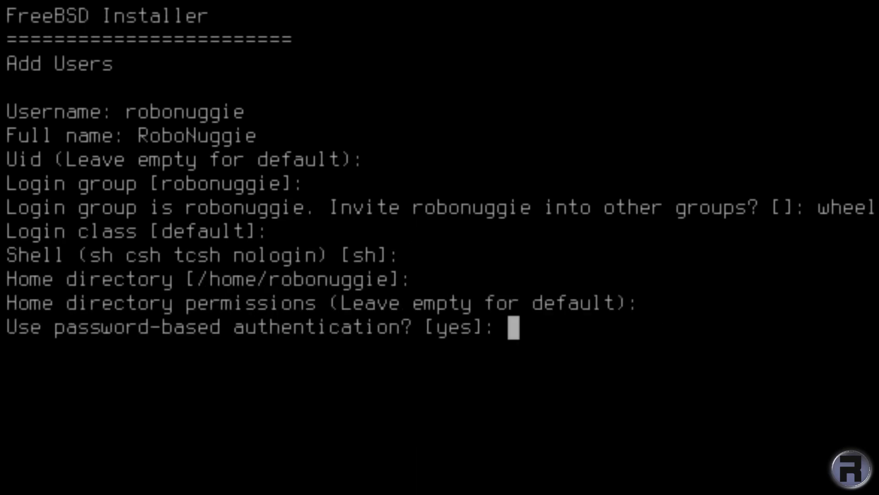
# - Set a typed password for the account, confirm its details and decline adding another user
pyautogui.press('Return')
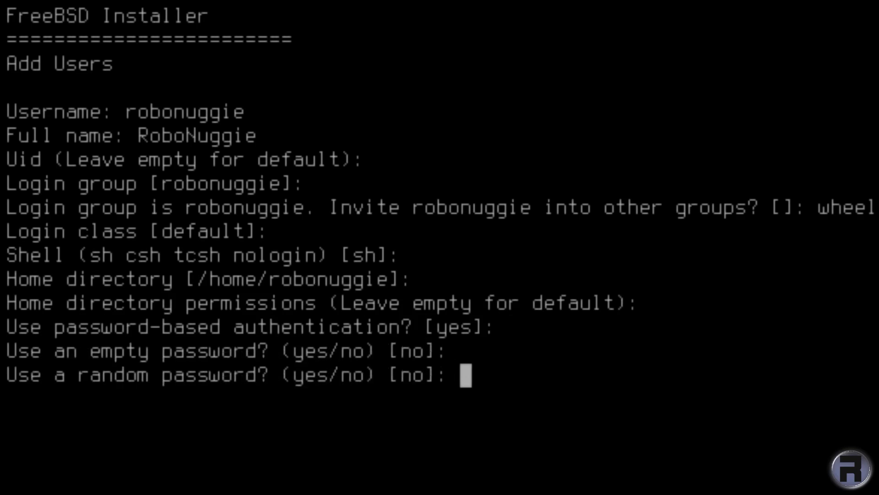
pyautogui.press('Return')
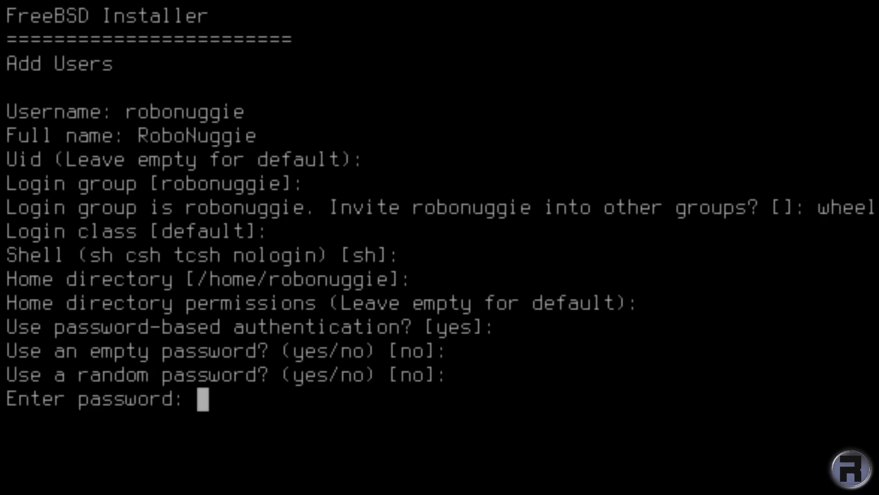
pyautogui.press('Return')
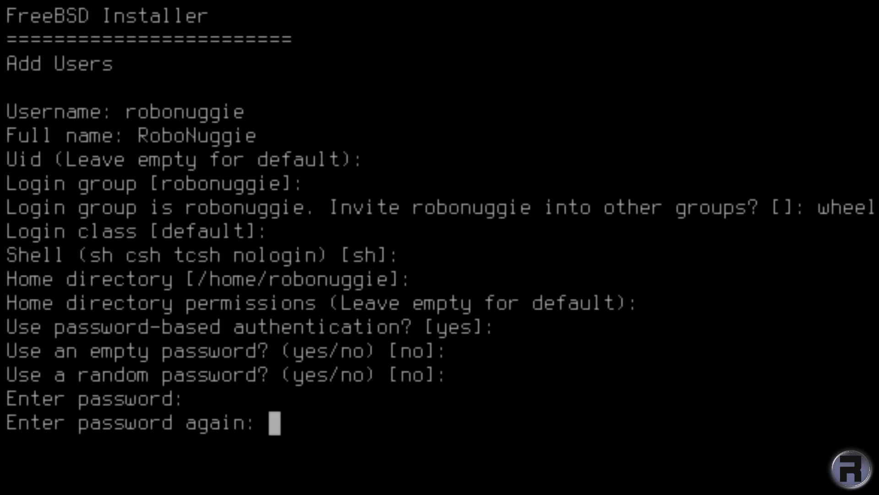
pyautogui.press('Return')
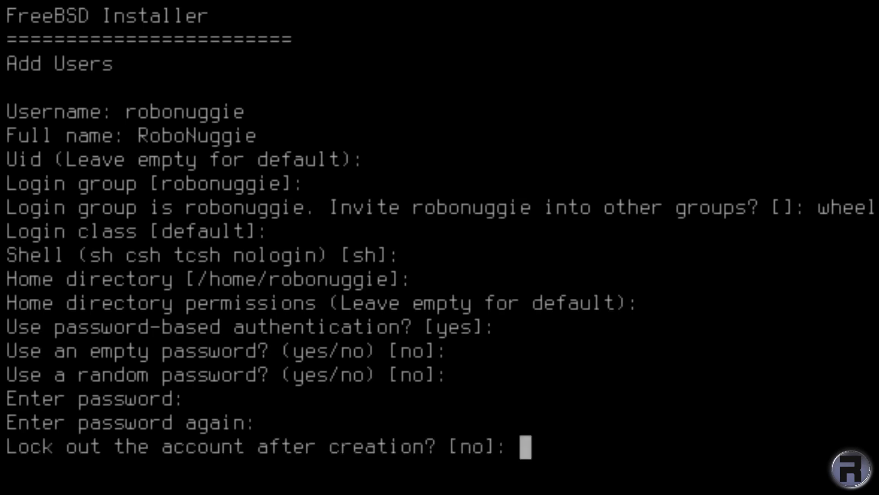
pyautogui.scroll(-3)
pyautogui.write('yes')
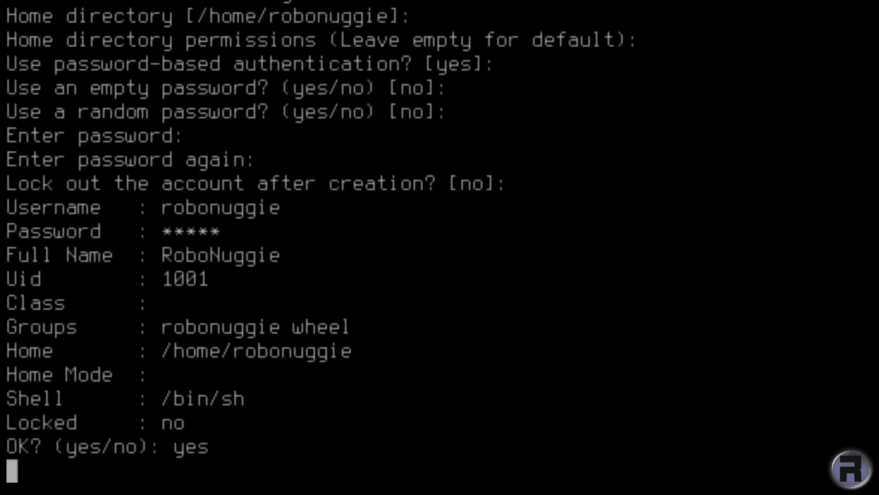
pyautogui.press('Return')
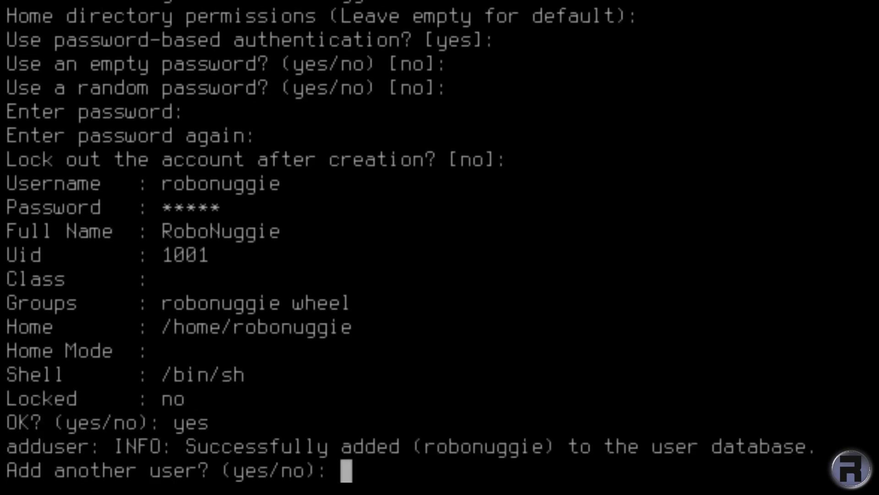
pyautogui.write('no')
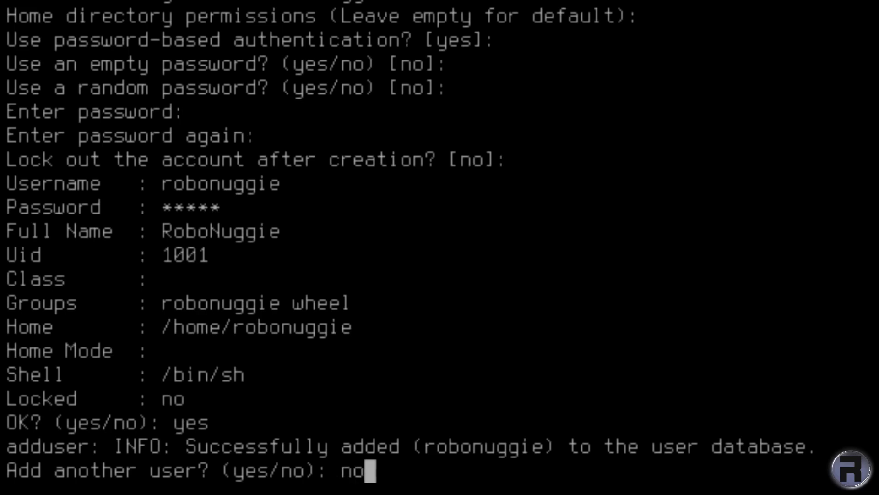
pyautogui.press('Return')
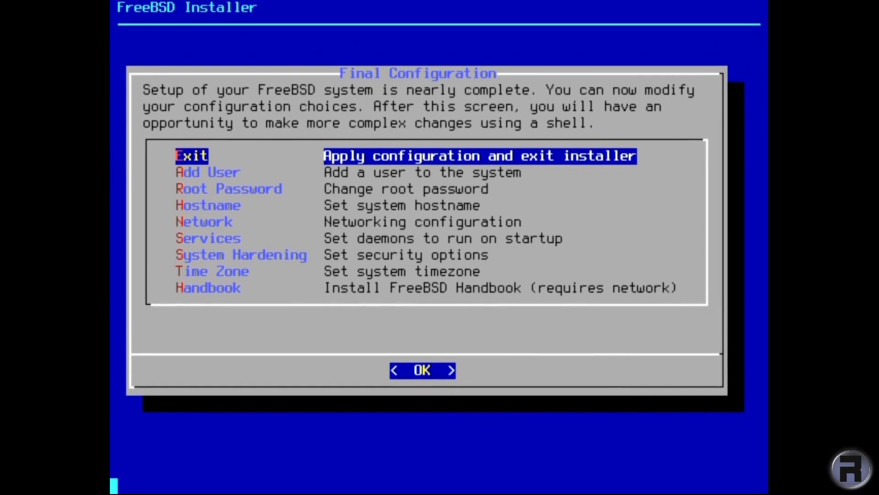
# - Exit Final Configuration, decline the manual-configuration shell and reboot into the installed system
pyautogui.click(421, 370)
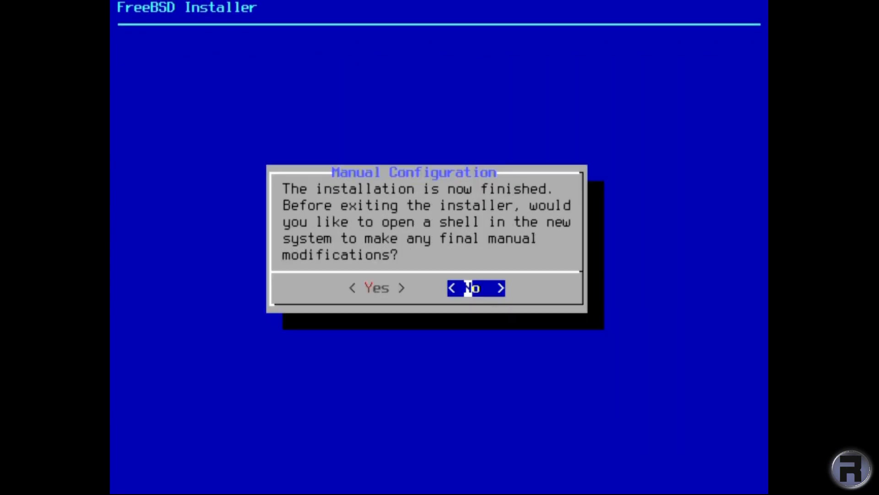
pyautogui.click(476, 287)
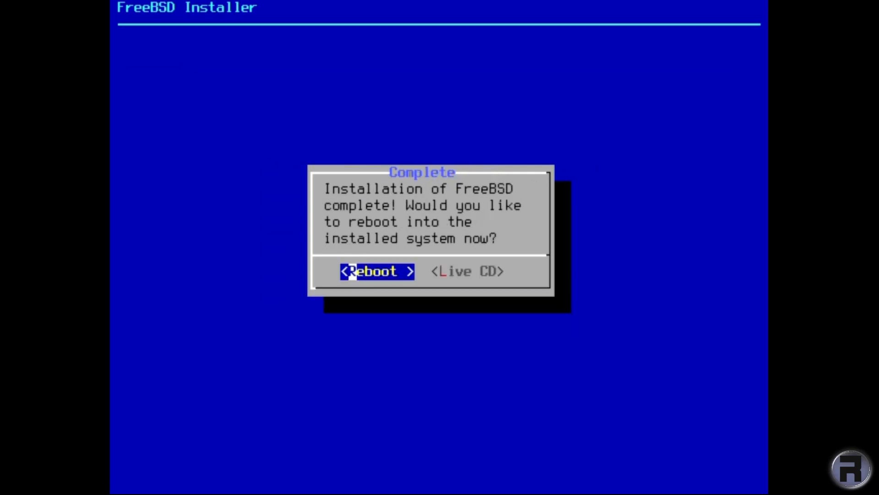
pyautogui.click(377, 271)
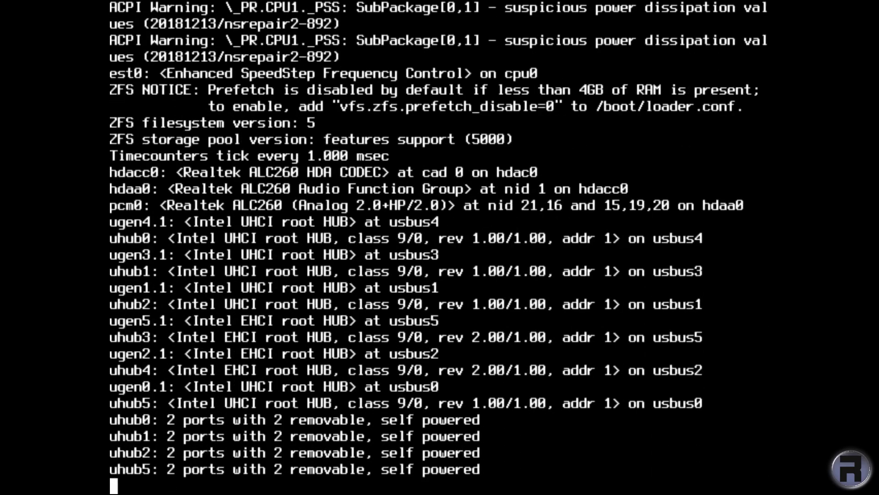
# - Scroll through the boot messages while services start, until the login prompt appears
pyautogui.scroll(-3)
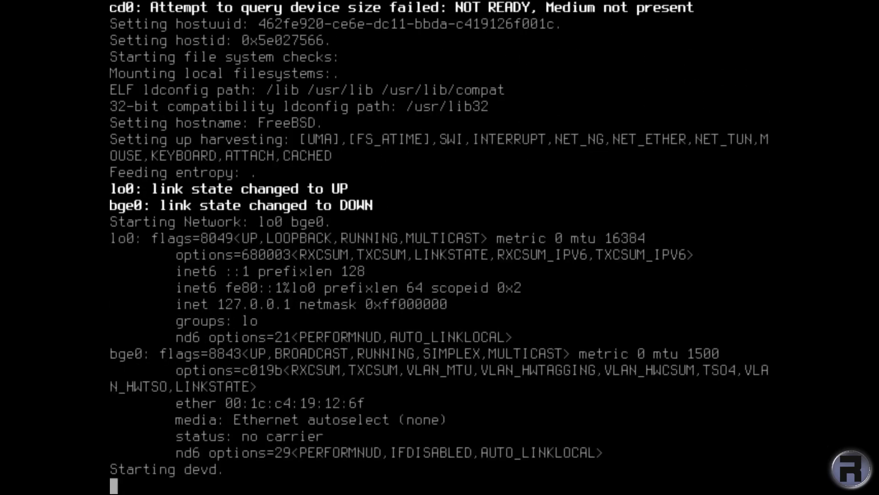
pyautogui.scroll(-3)
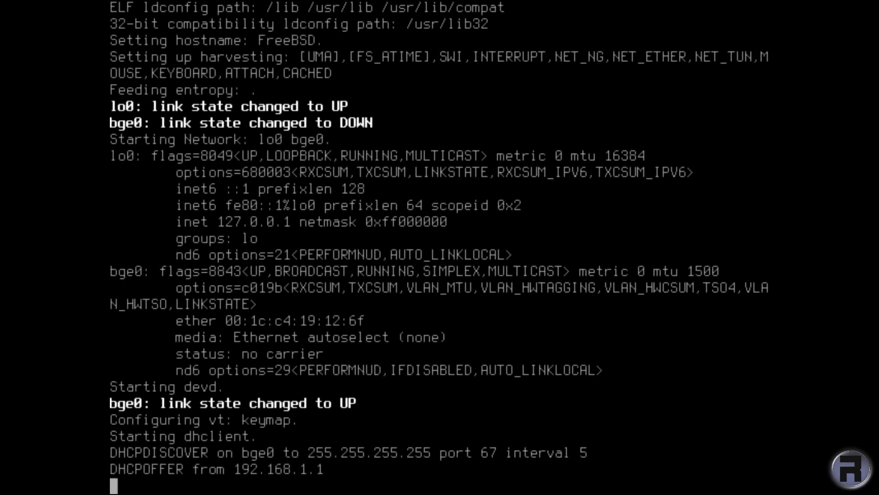
pyautogui.scroll(-3)
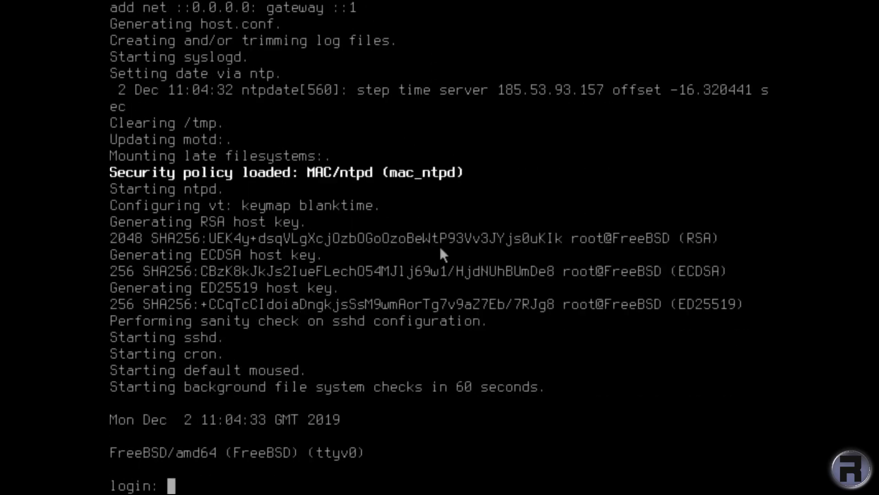
# - Log in as user 'robonu' and run df to list the mounted zroot ZFS datasets
pyautogui.write('robonuggie')
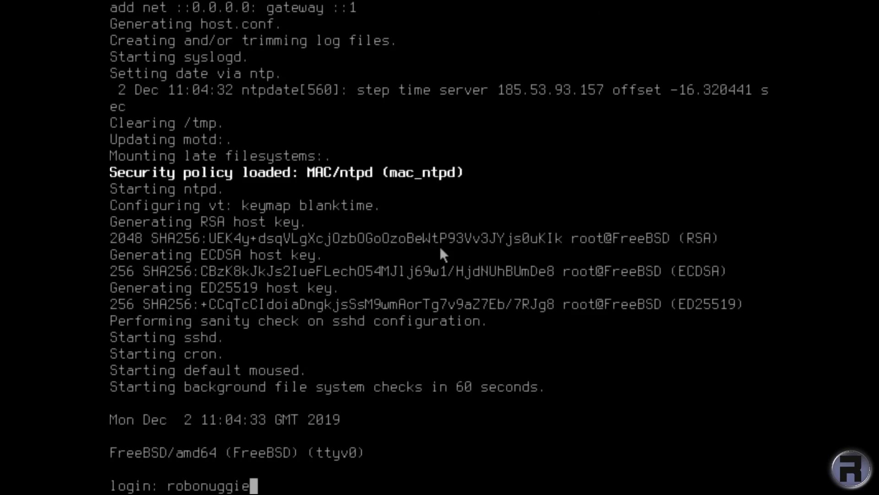
pyautogui.press('Return')
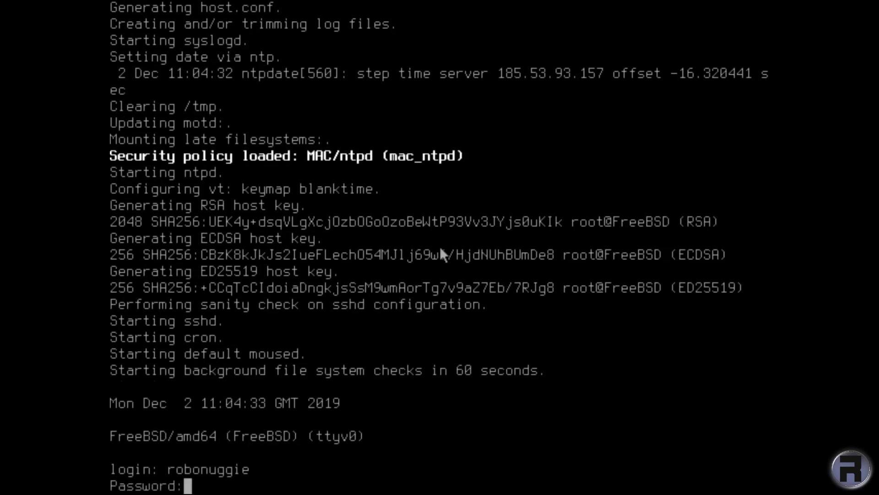
pyautogui.press('Return')
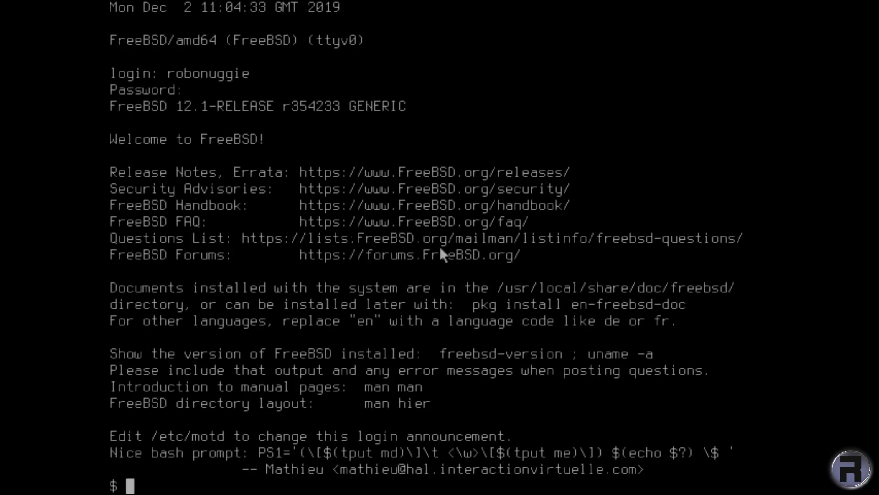
pyautogui.write('df')
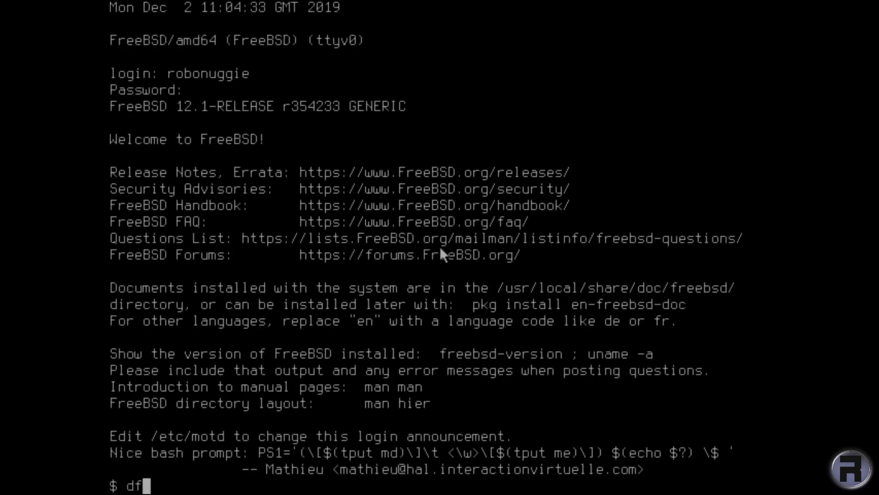
pyautogui.press('Return')
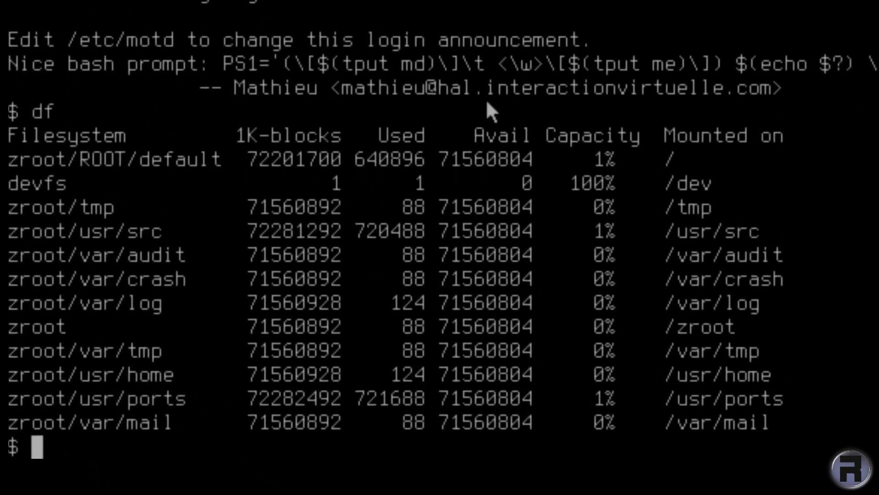